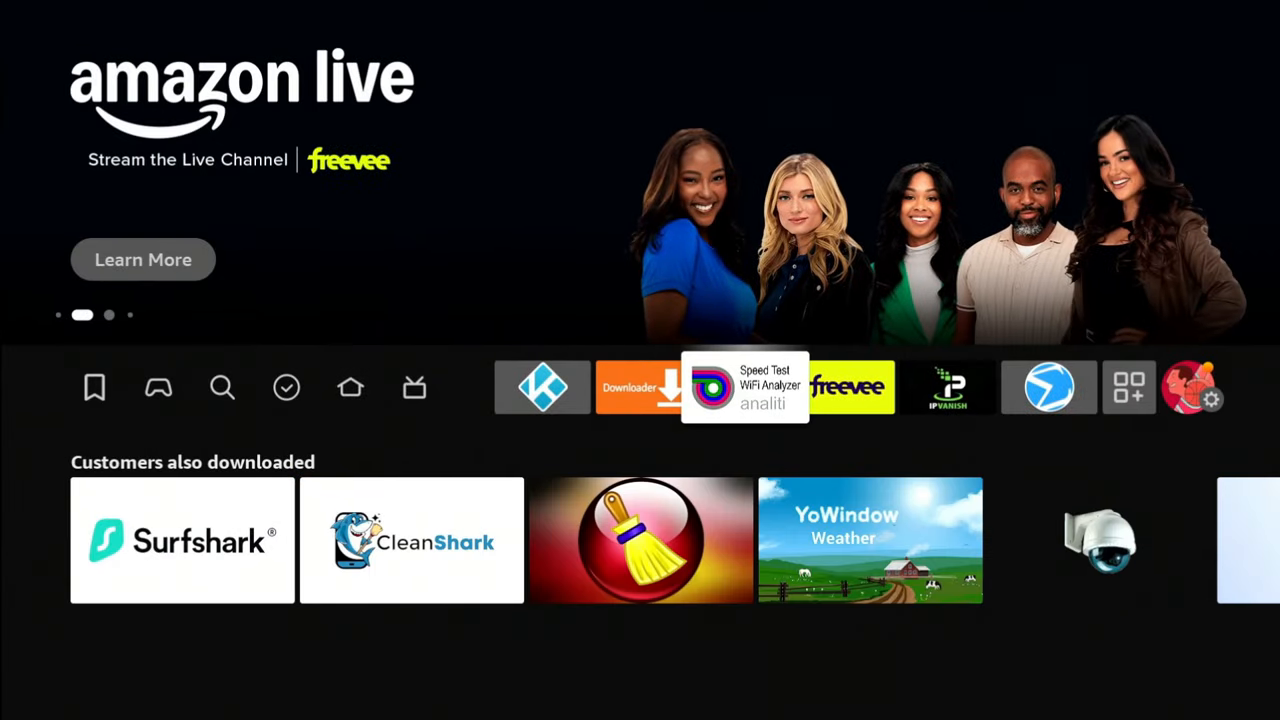
Search the Fire TV for 'Wire' and choose the Wireless File Manager suggestion
left_click(847, 387)
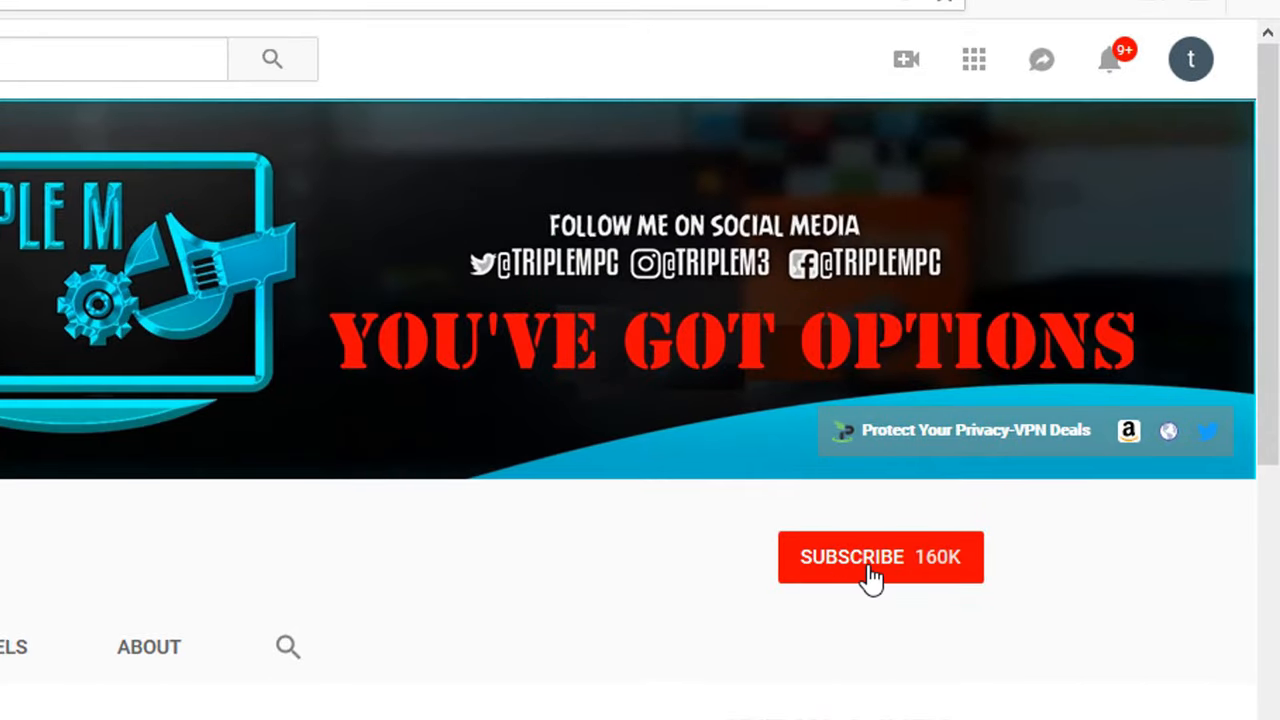
left_click(880, 557)
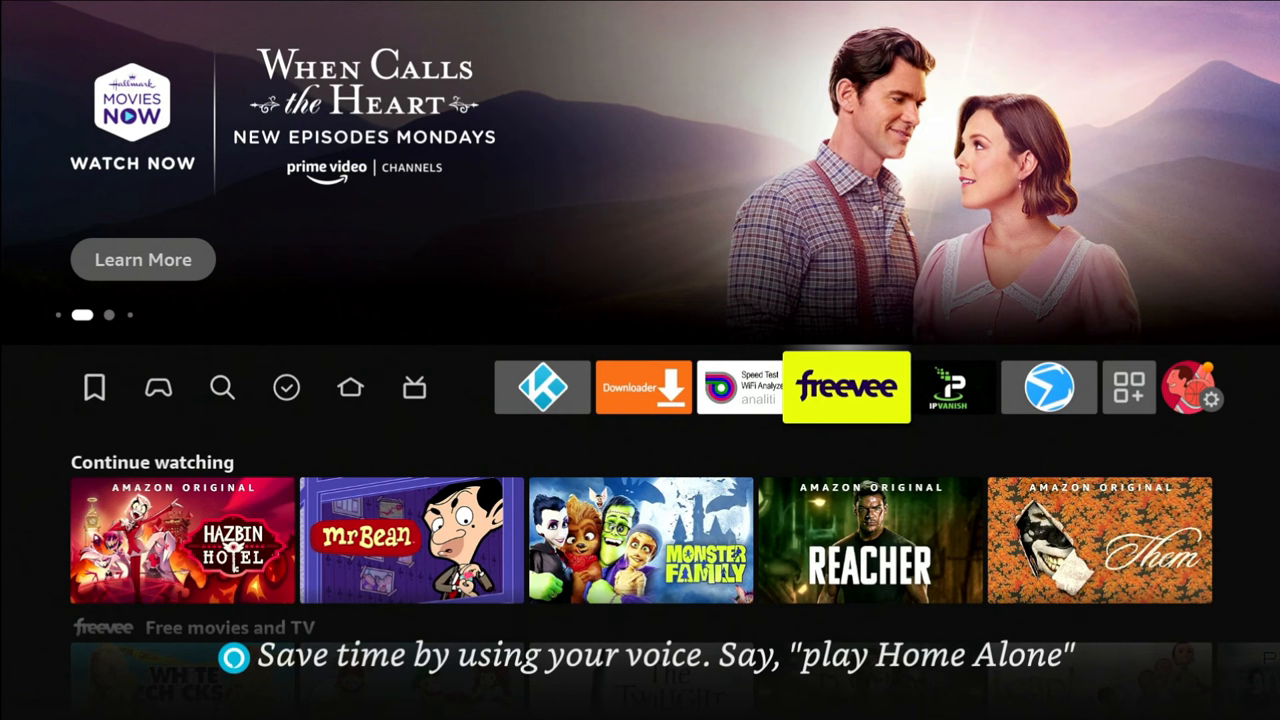
left_click(351, 388)
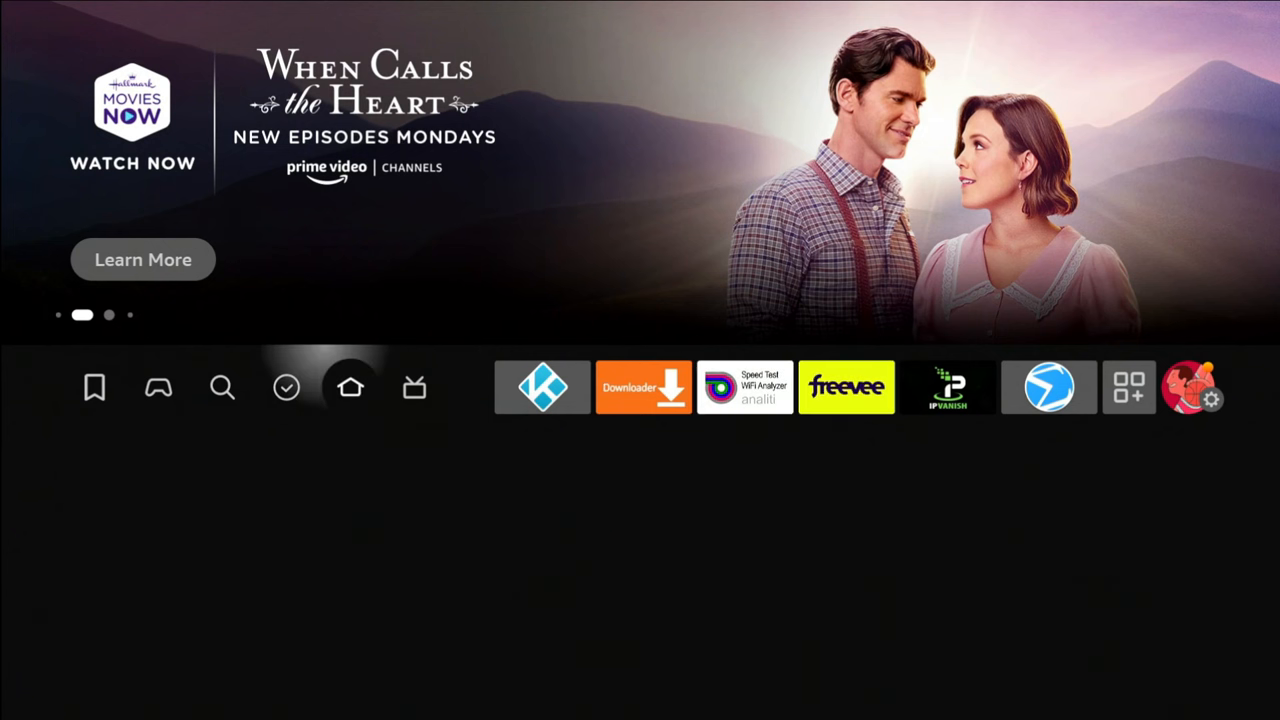
left_click(222, 387)
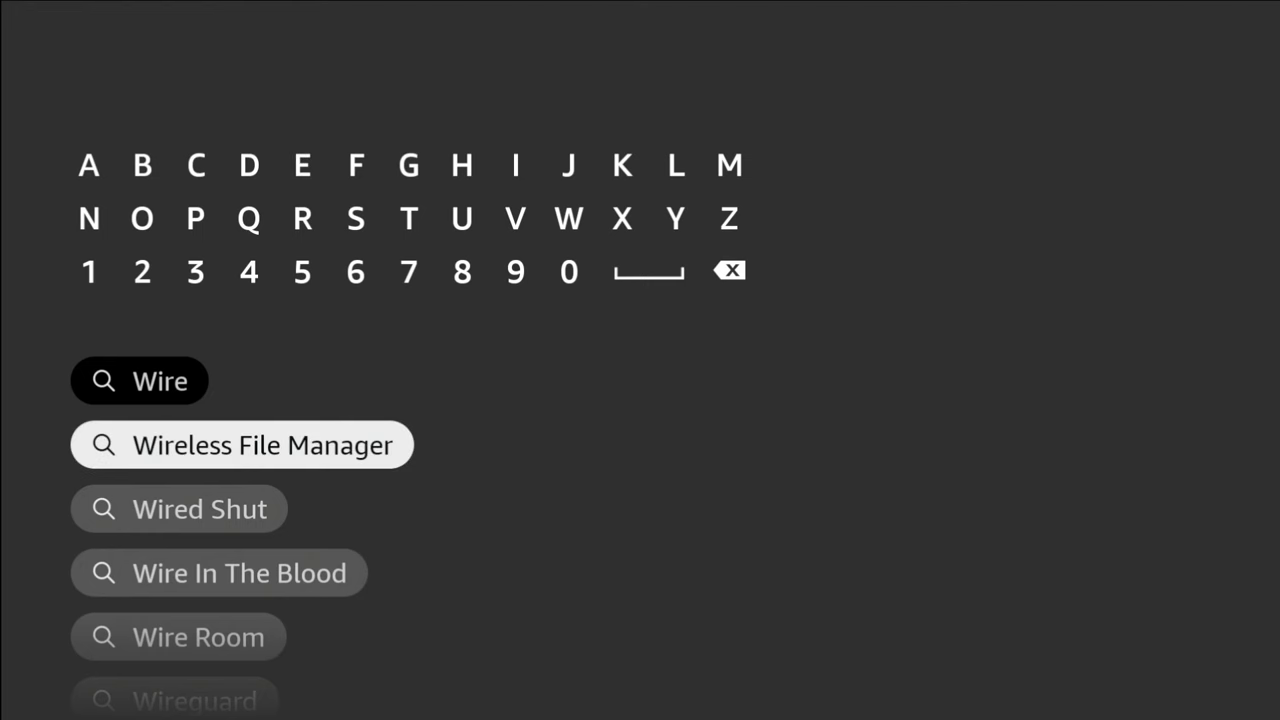
left_click(242, 444)
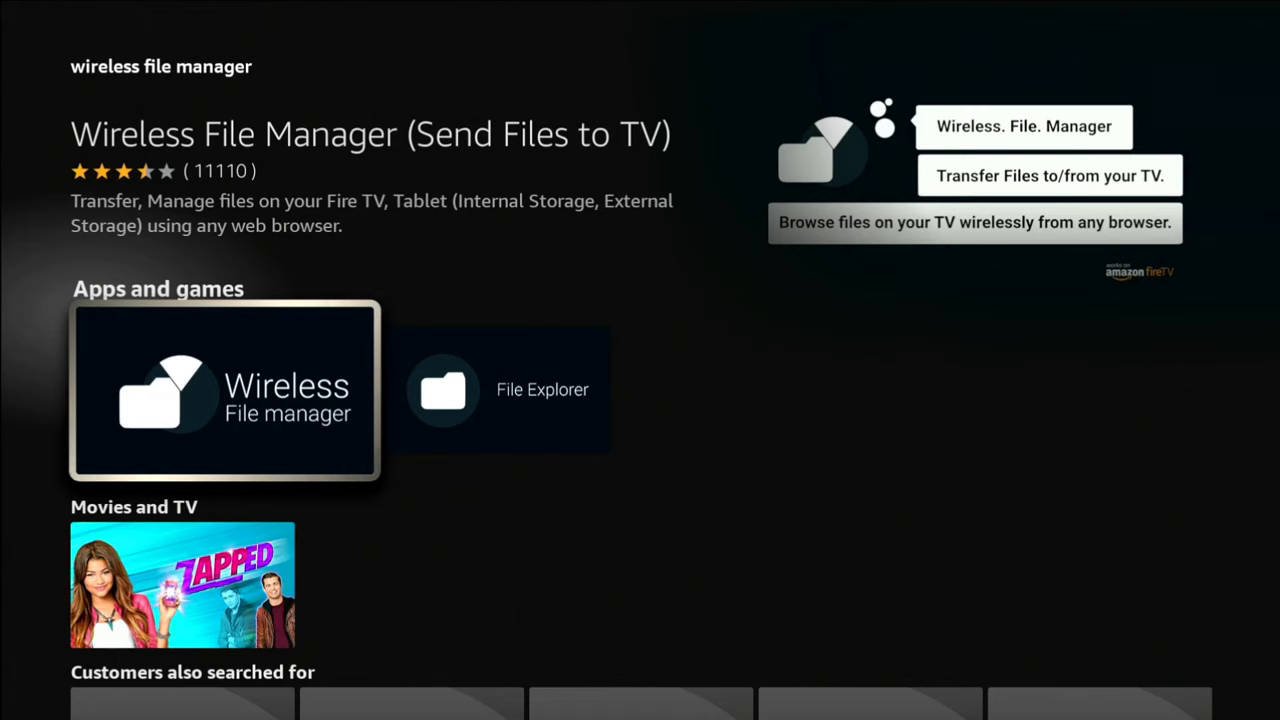
Launch Wireless File Manager from its app page to reach the storage start screen
left_click(224, 390)
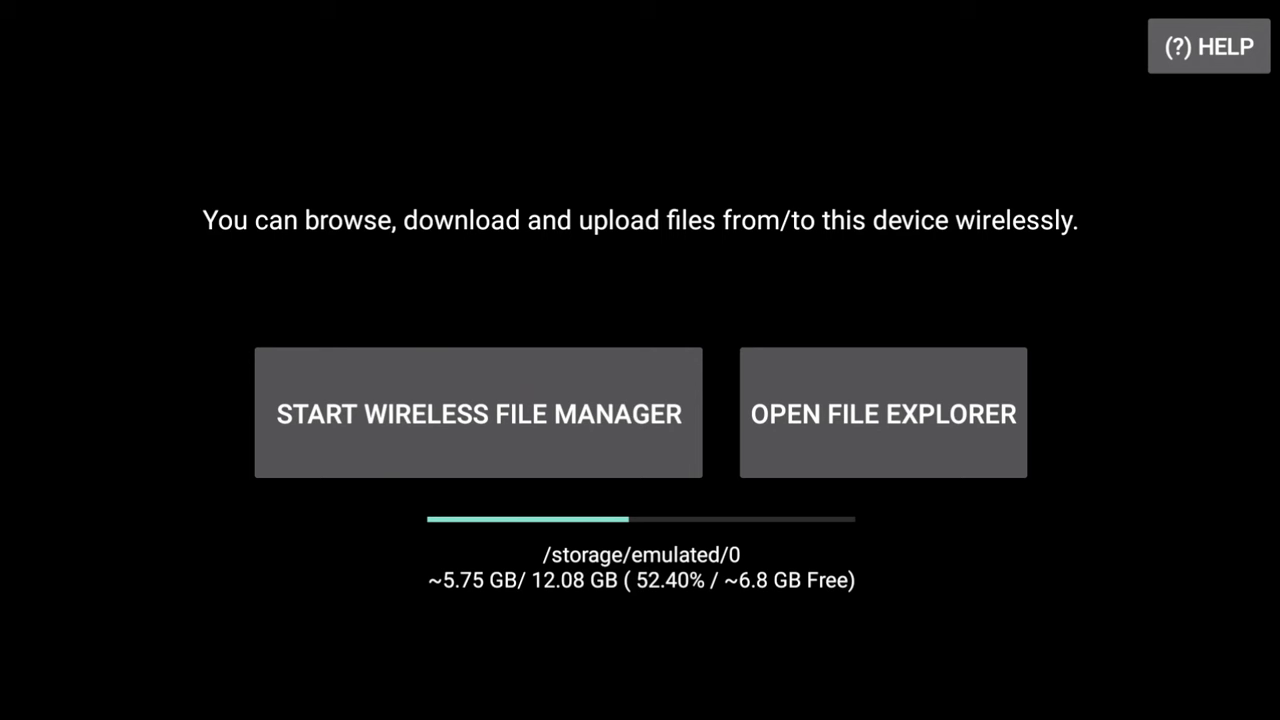
mouse_move(478, 413)
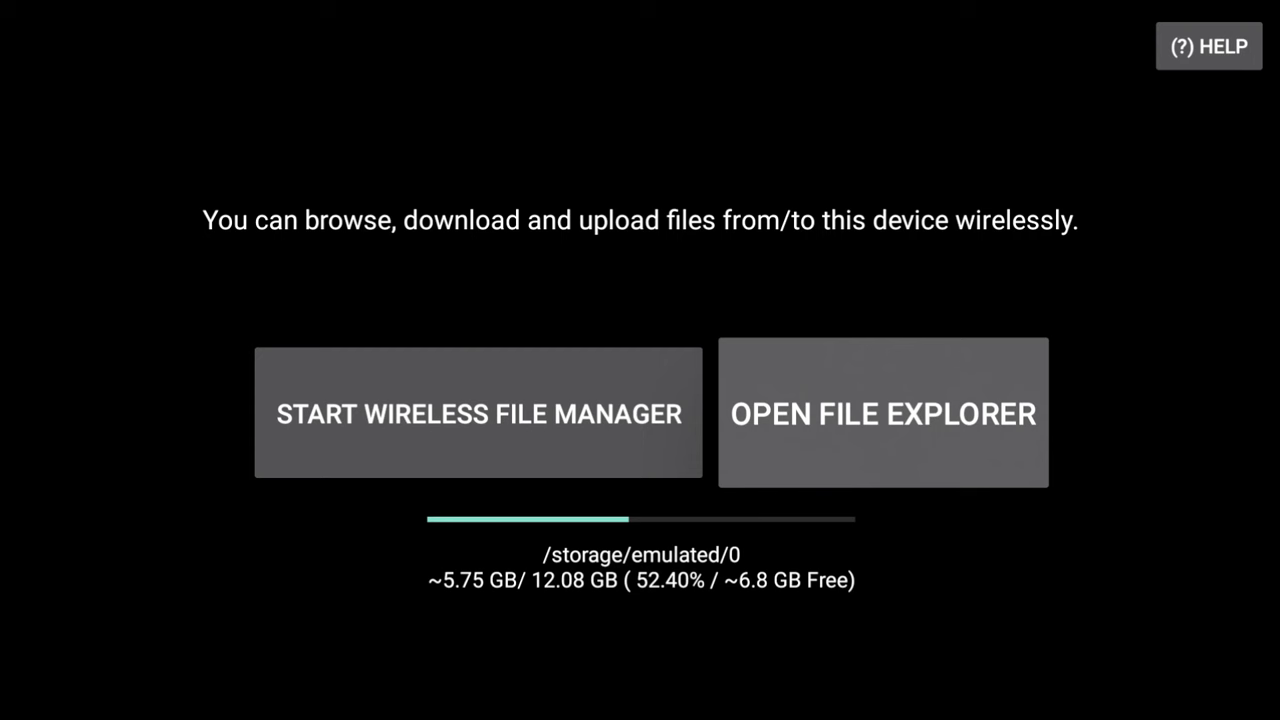
left_click(478, 413)
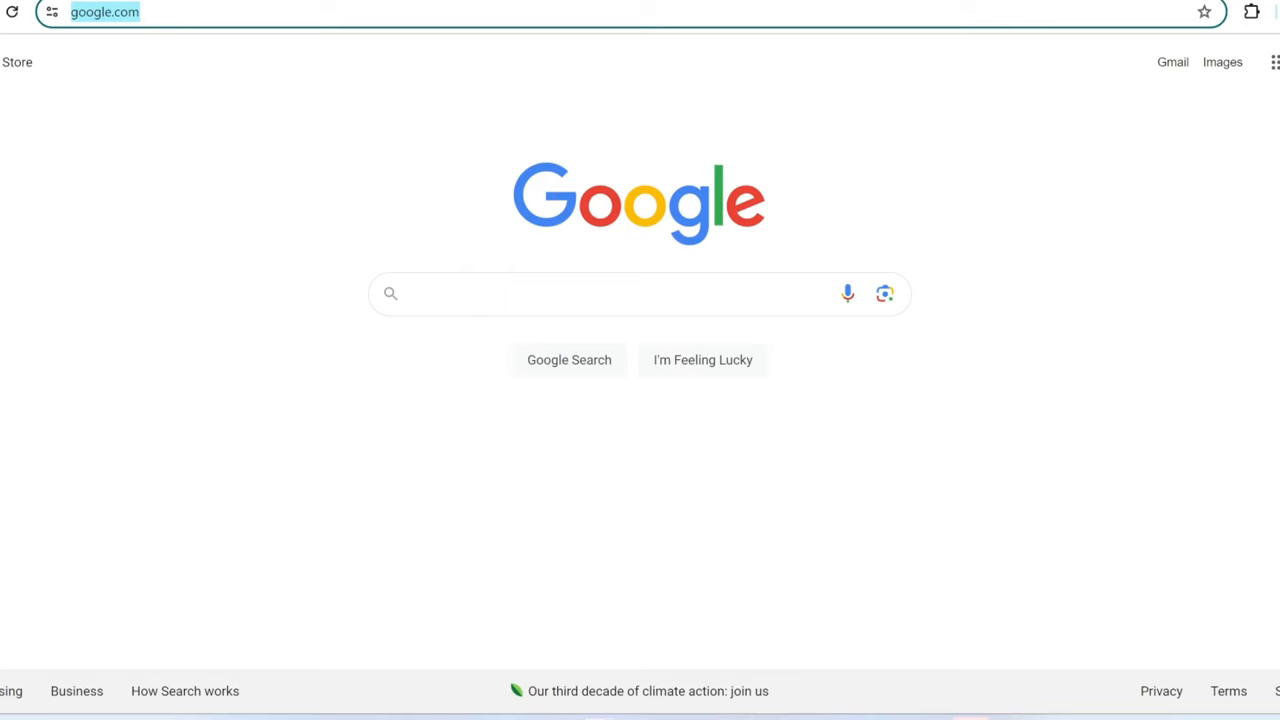
type("http://192.168.1.60:8080")
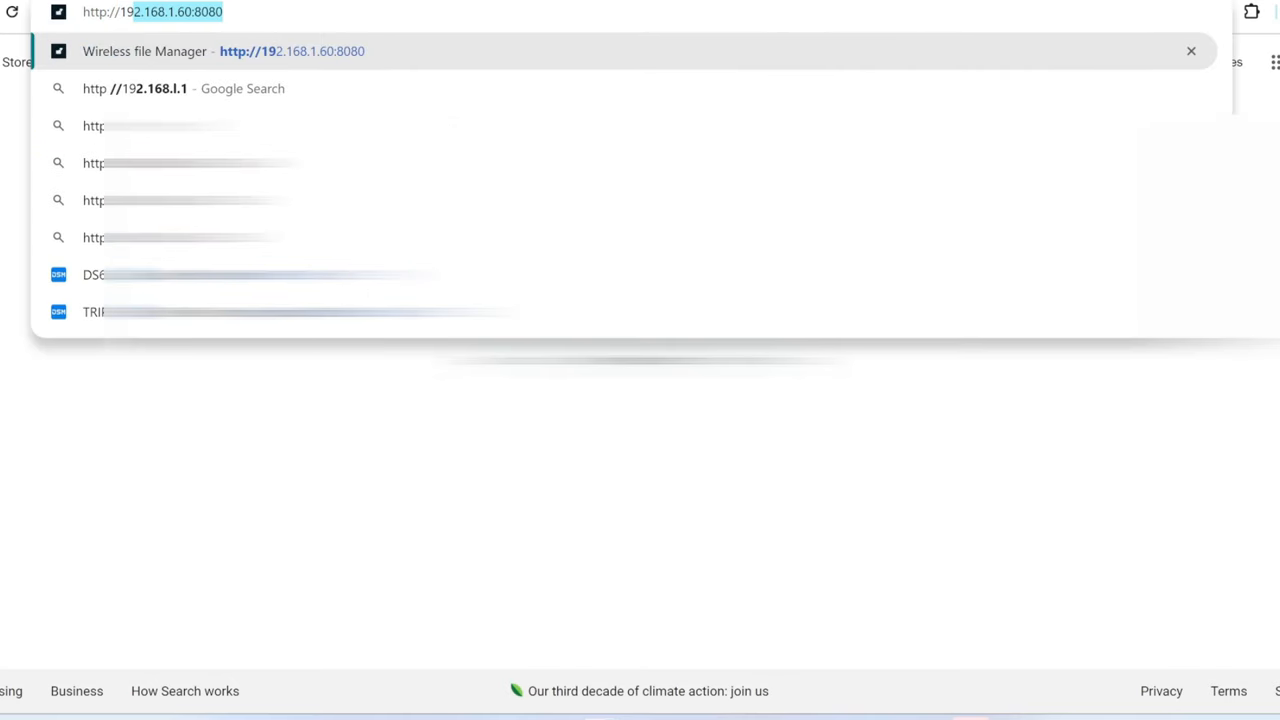
type("http://192.168")
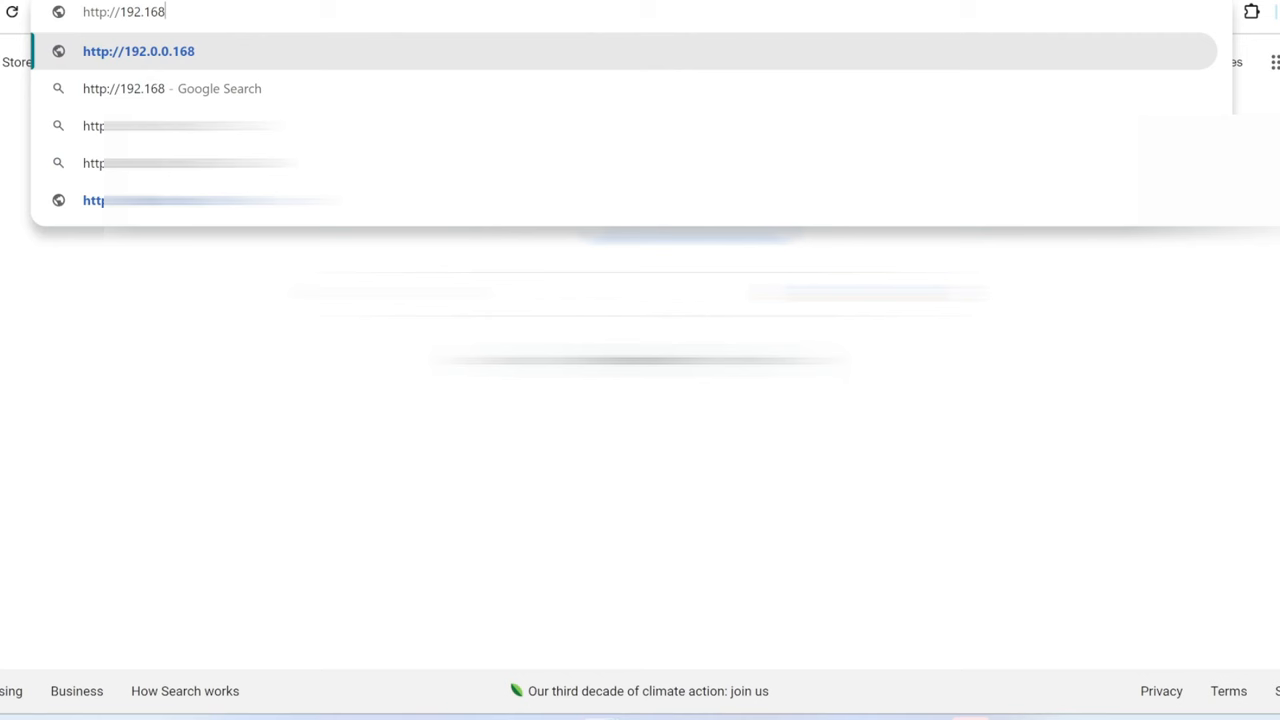
type(".1")
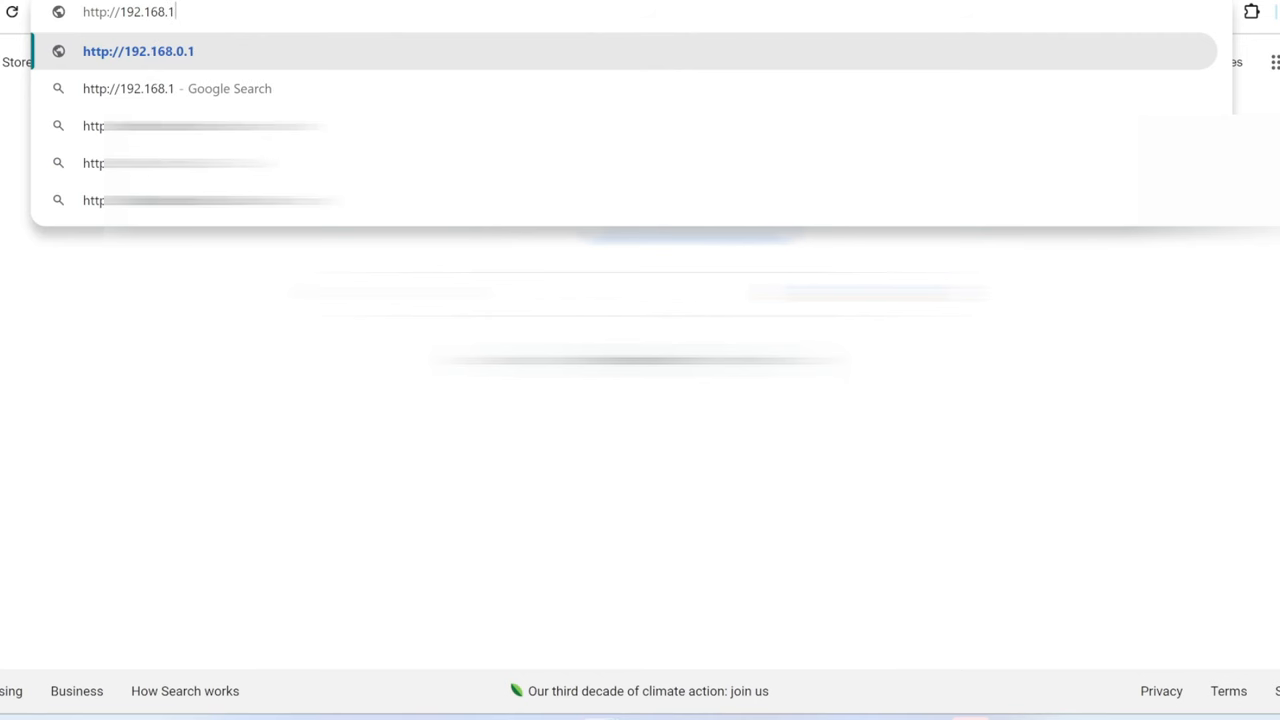
type(".60:8080/?ipaddress=192.168.1.60%3A8080")
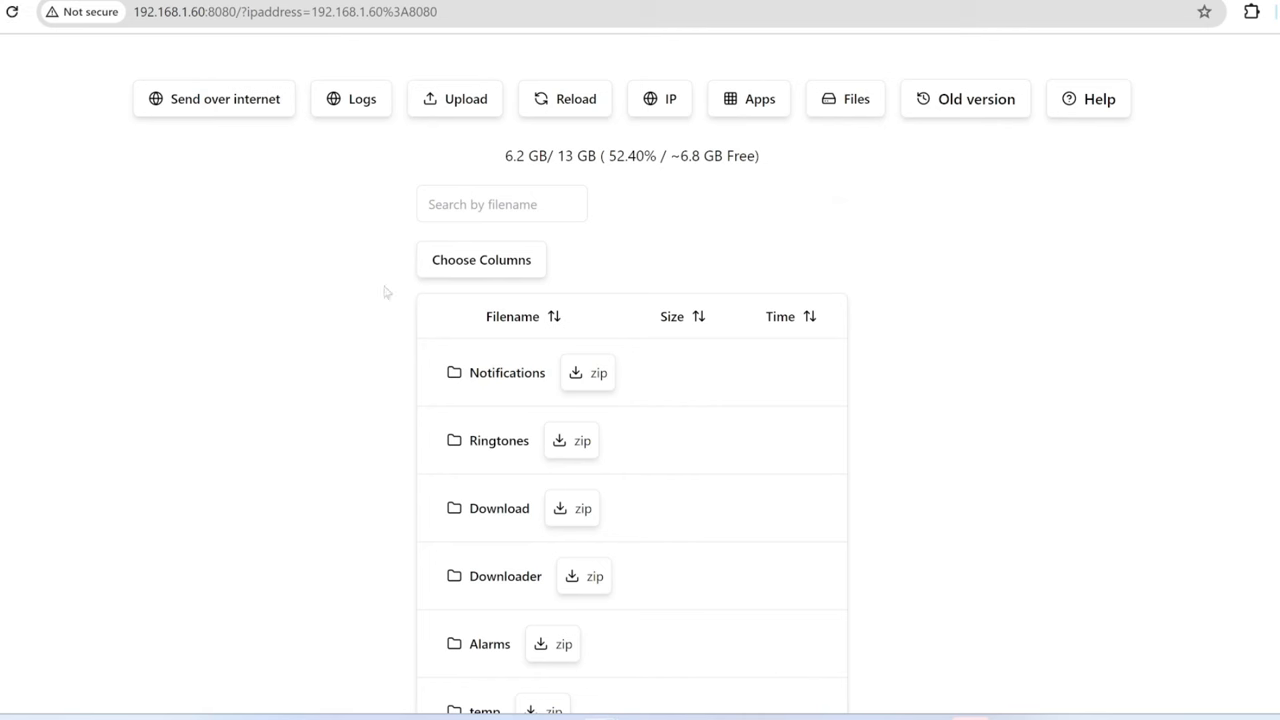
mouse_move(347, 556)
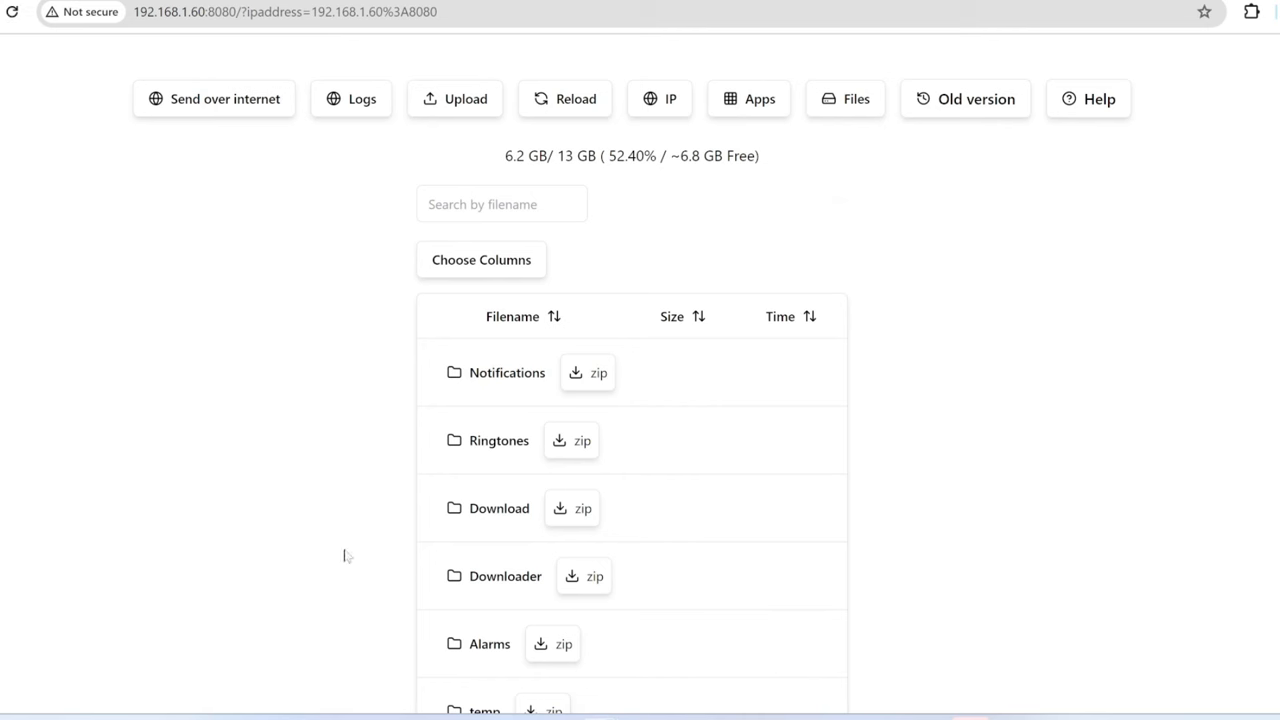
mouse_move(197, 450)
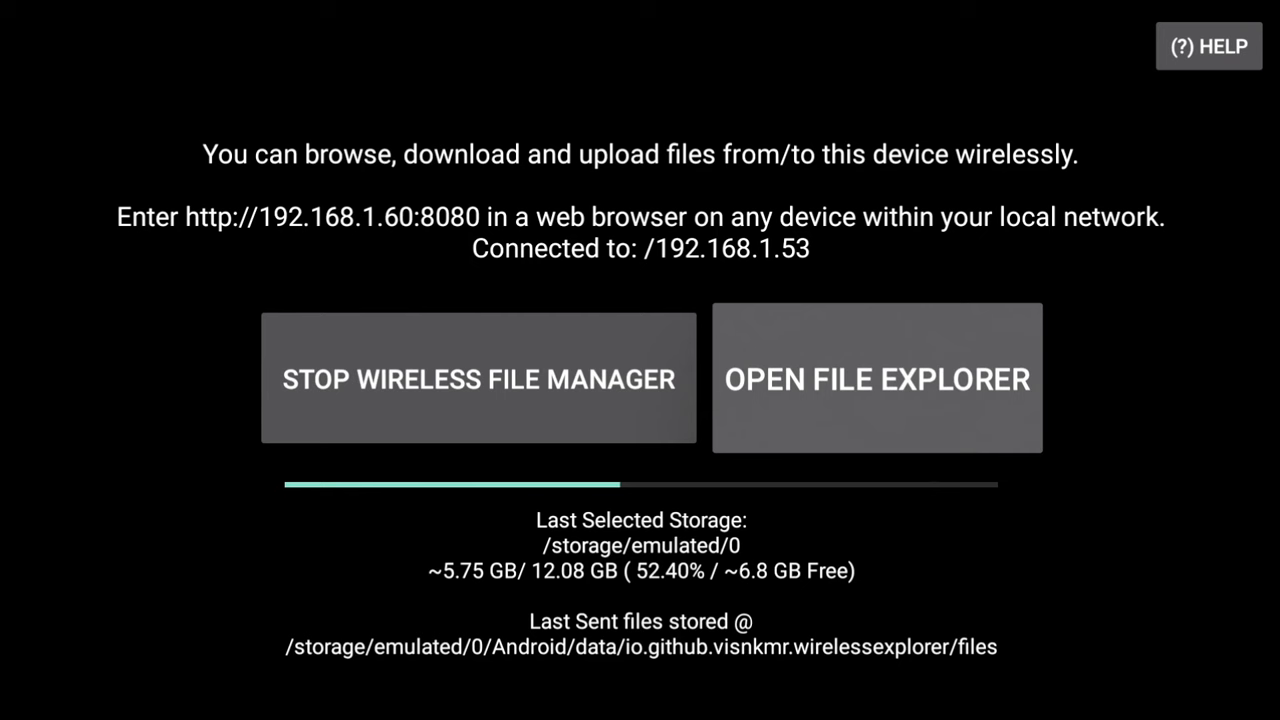
Enter the TV's file explorer listing its 14 storage folders
left_click(876, 378)
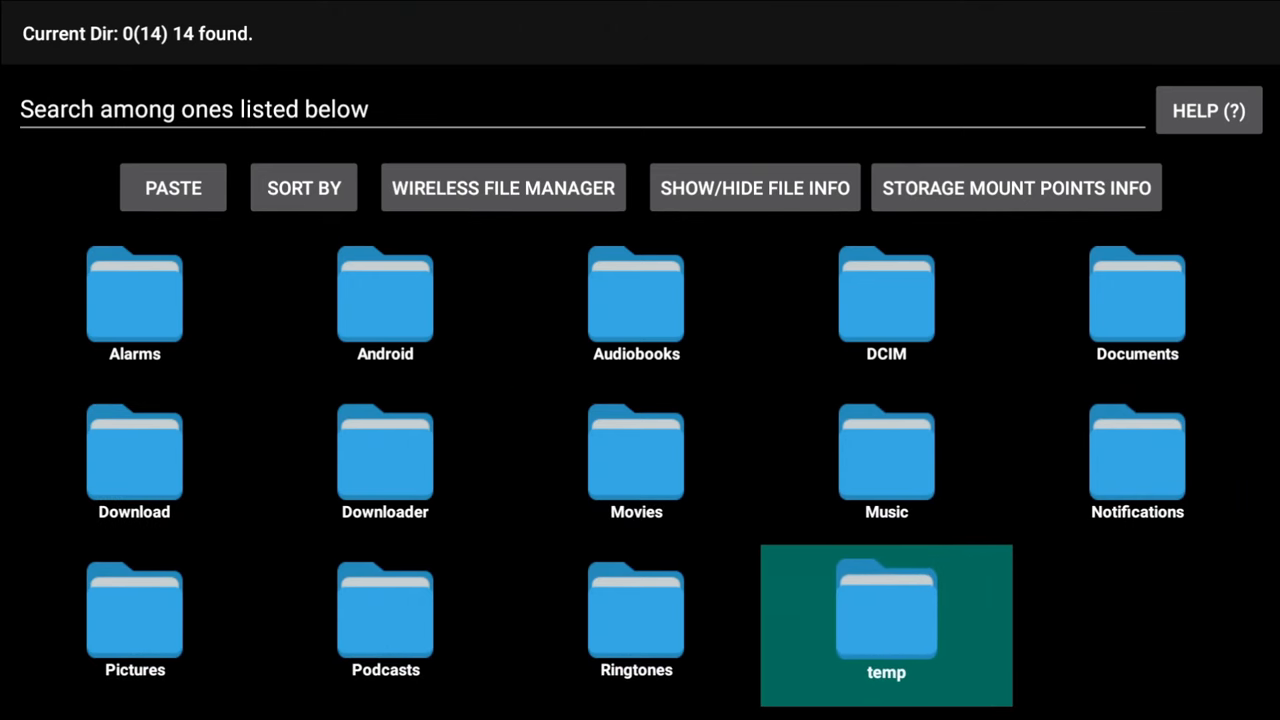
left_click(503, 188)
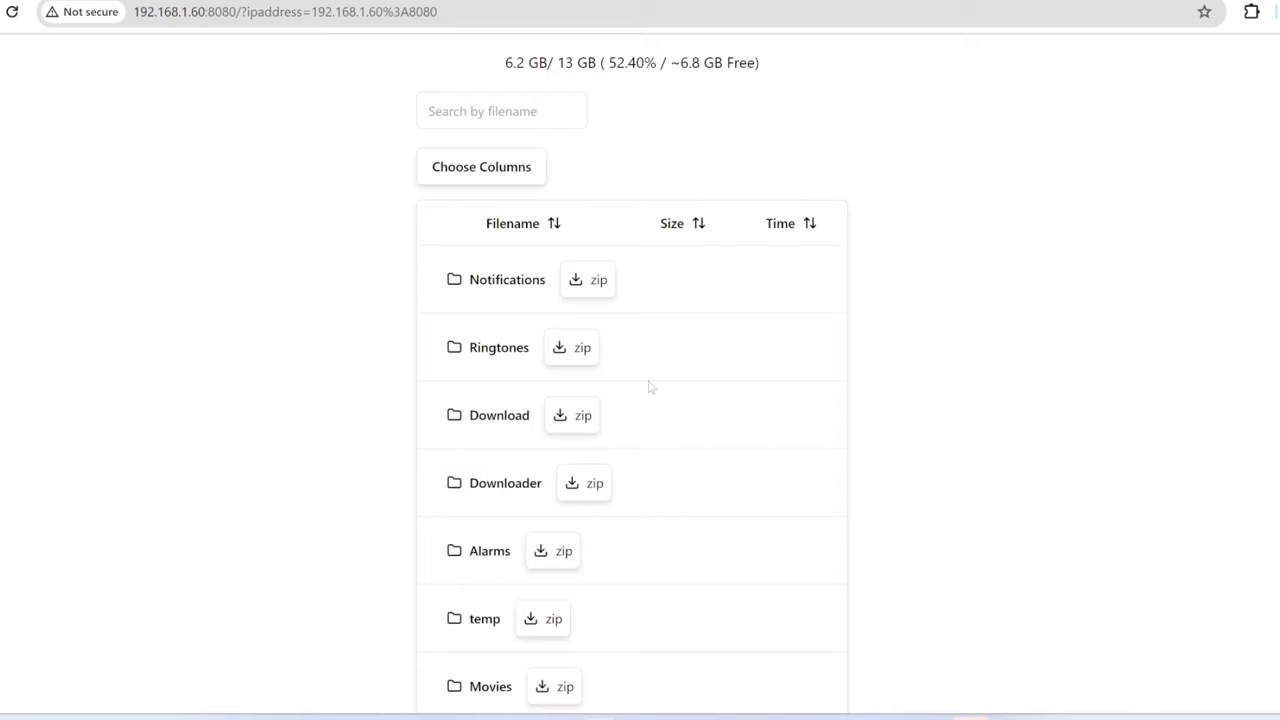
Enter the TV's Download folder in the web UI and download Lotus.jpg to the computer
scroll("down", 3)
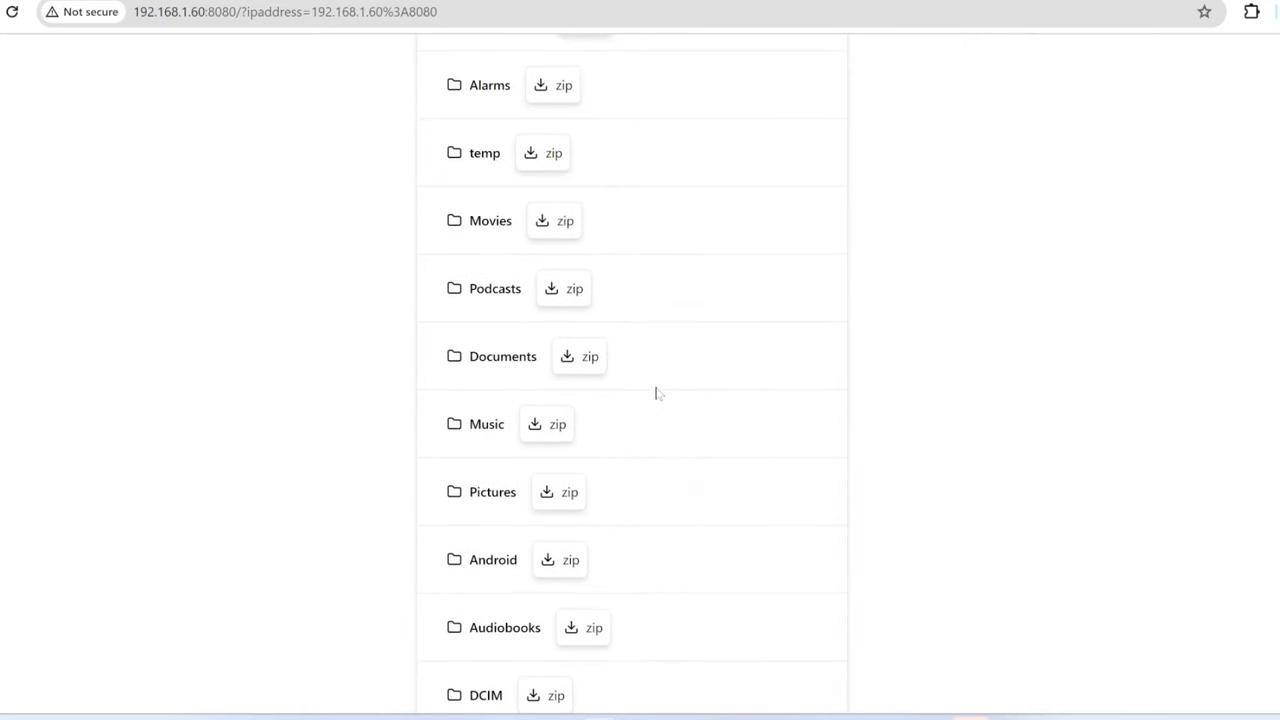
scroll("up", 3)
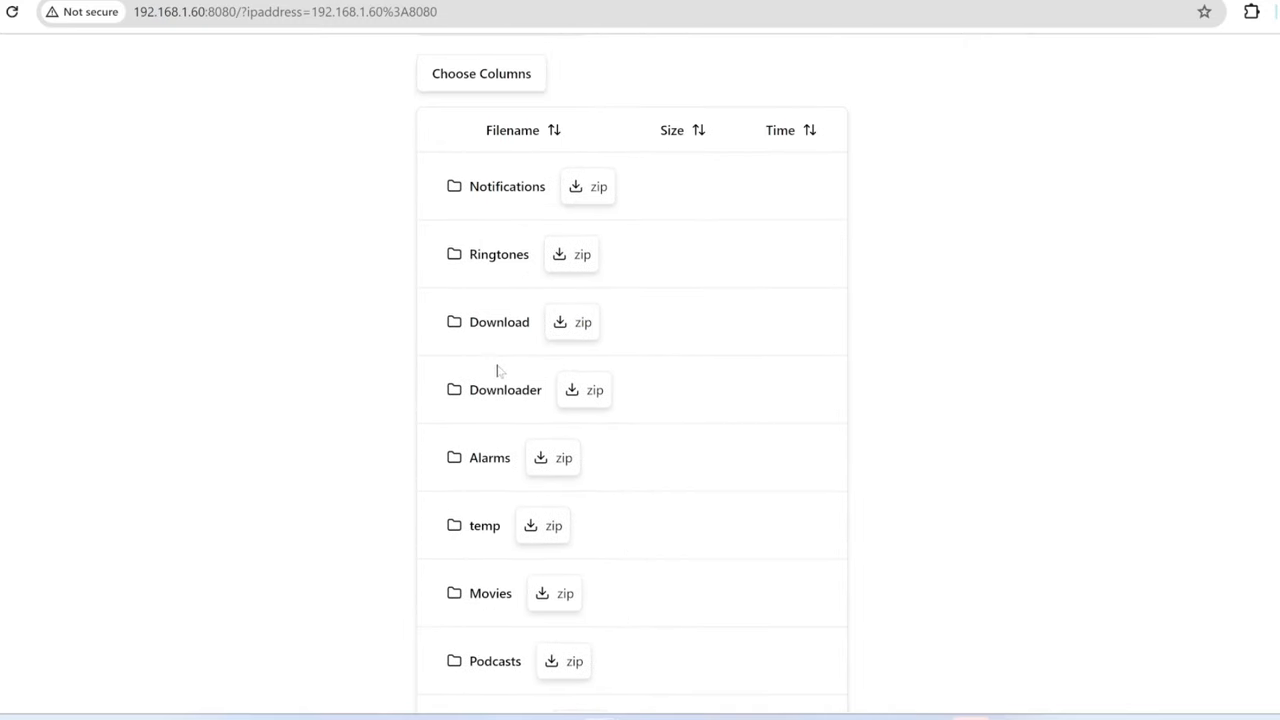
left_click(499, 321)
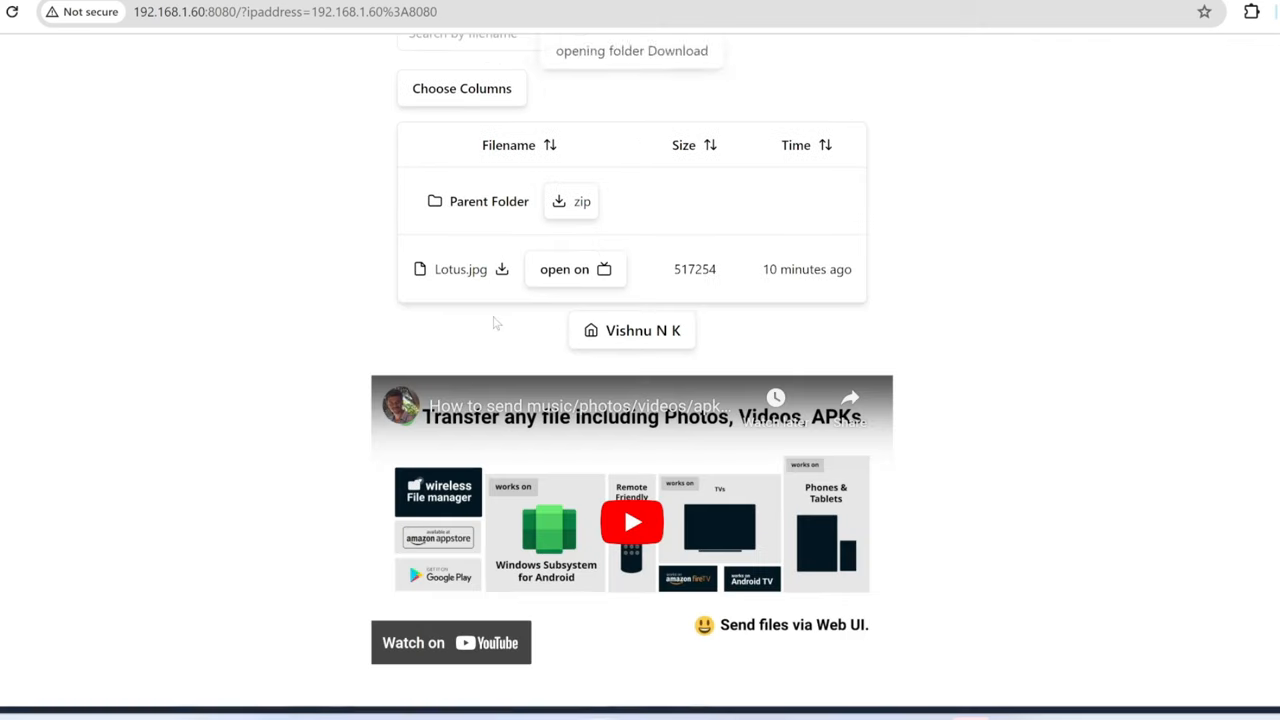
mouse_move(485, 247)
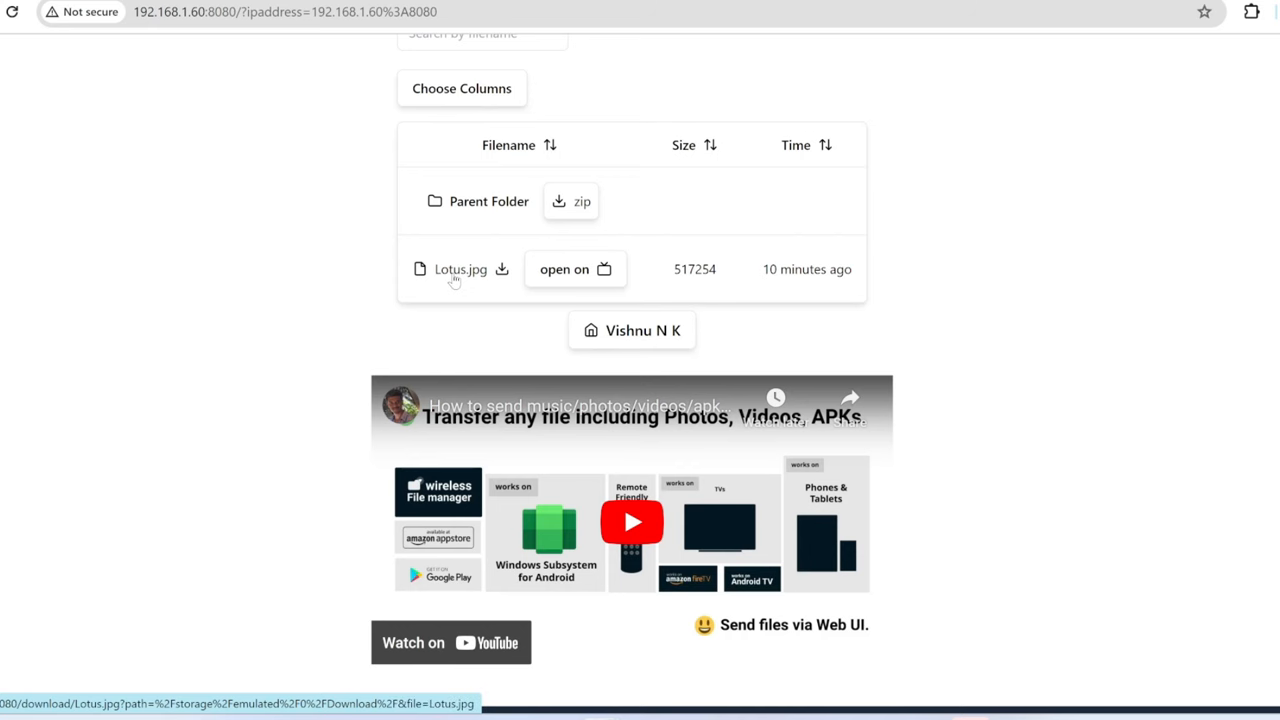
left_click(502, 269)
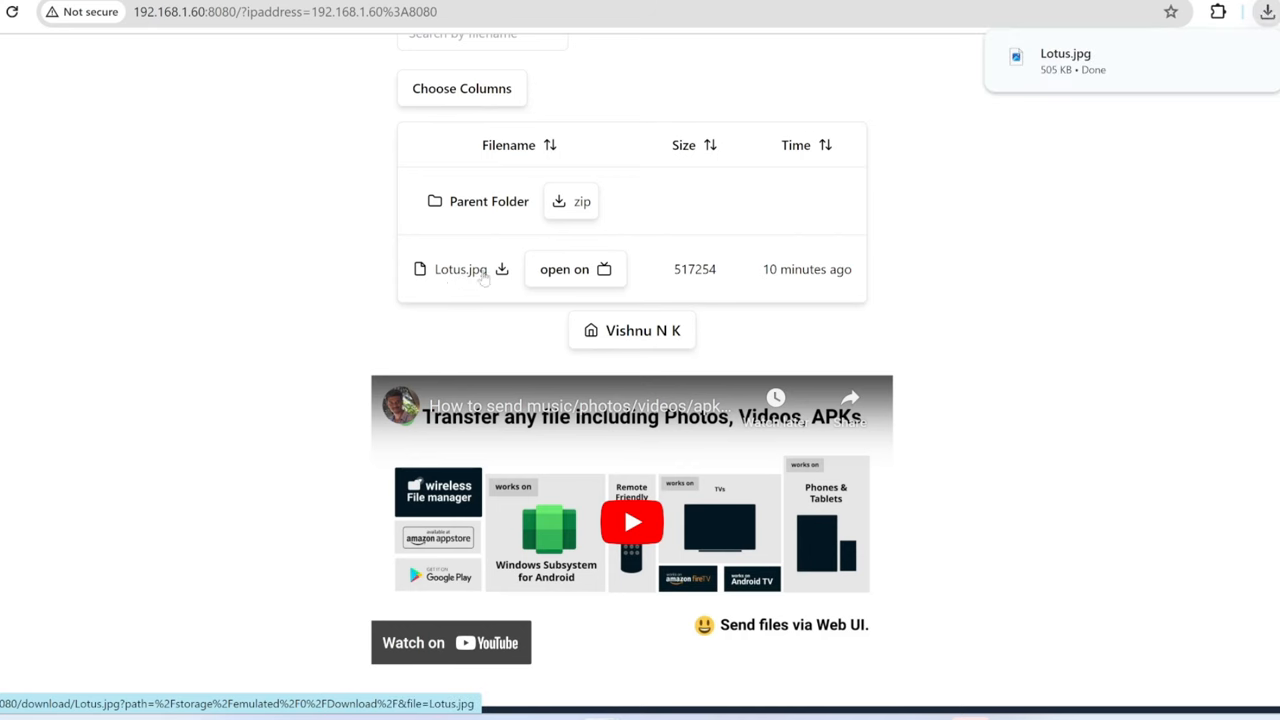
left_click(1266, 11)
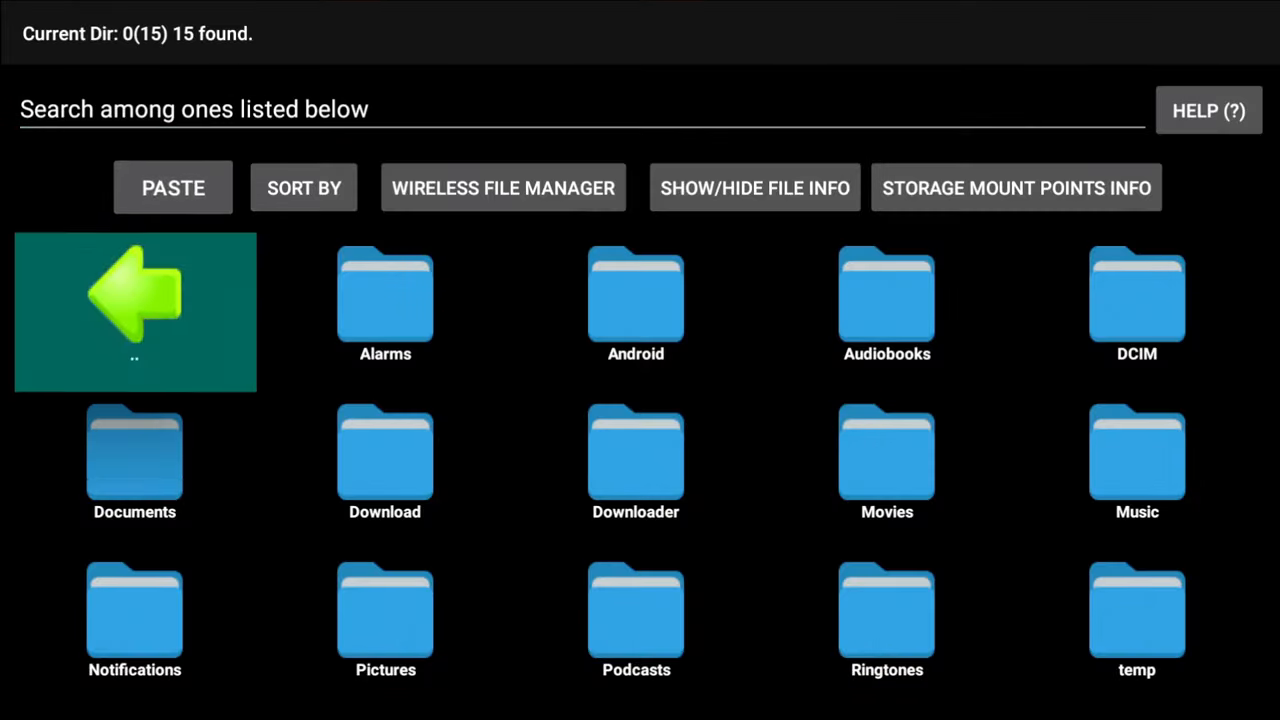
Go up via Parent Folder to the TV storage's root folder list
left_click(385, 455)
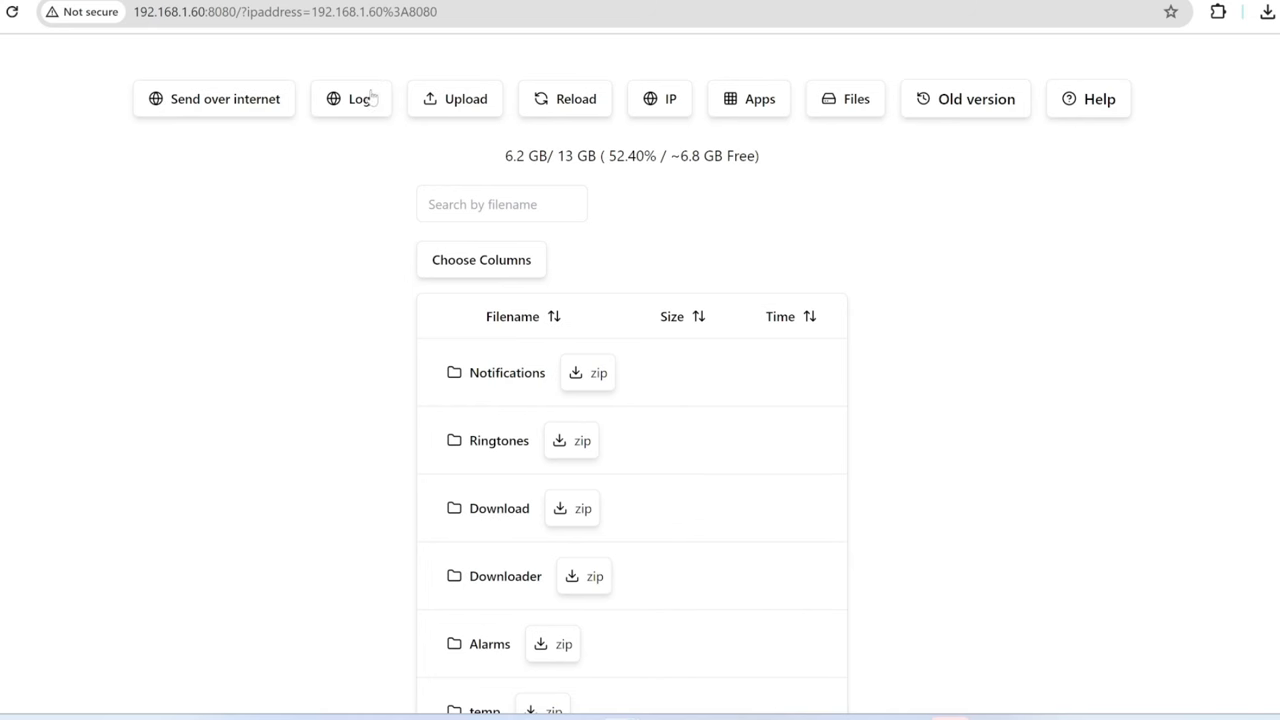
Reveal the internet sharing options, the file upload form and the IP connection panel
left_click(224, 98)
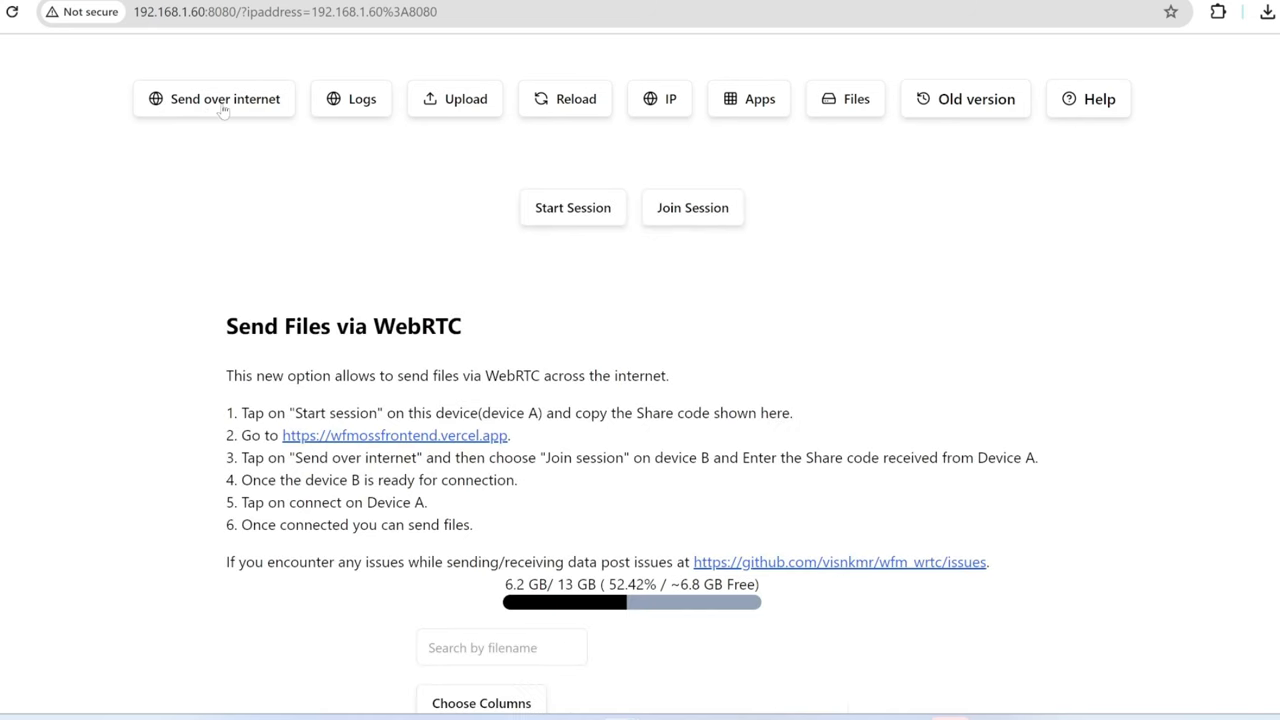
scroll("down", 3)
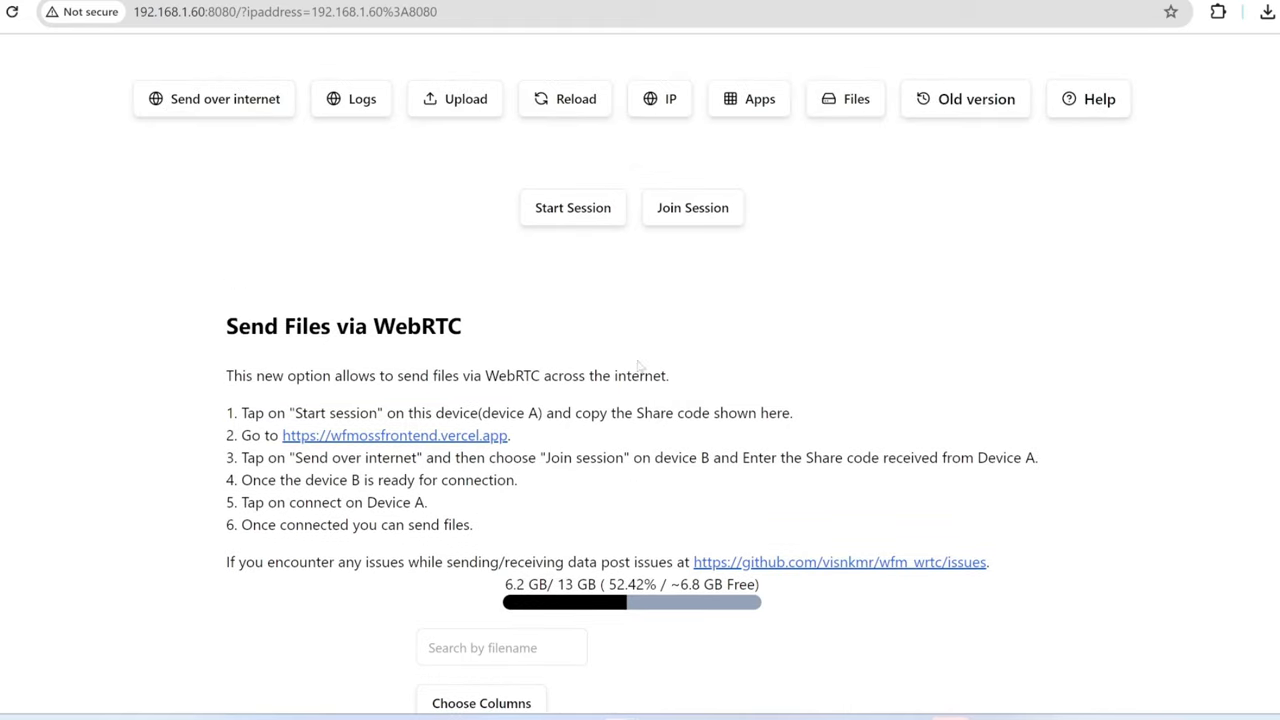
mouse_move(360, 113)
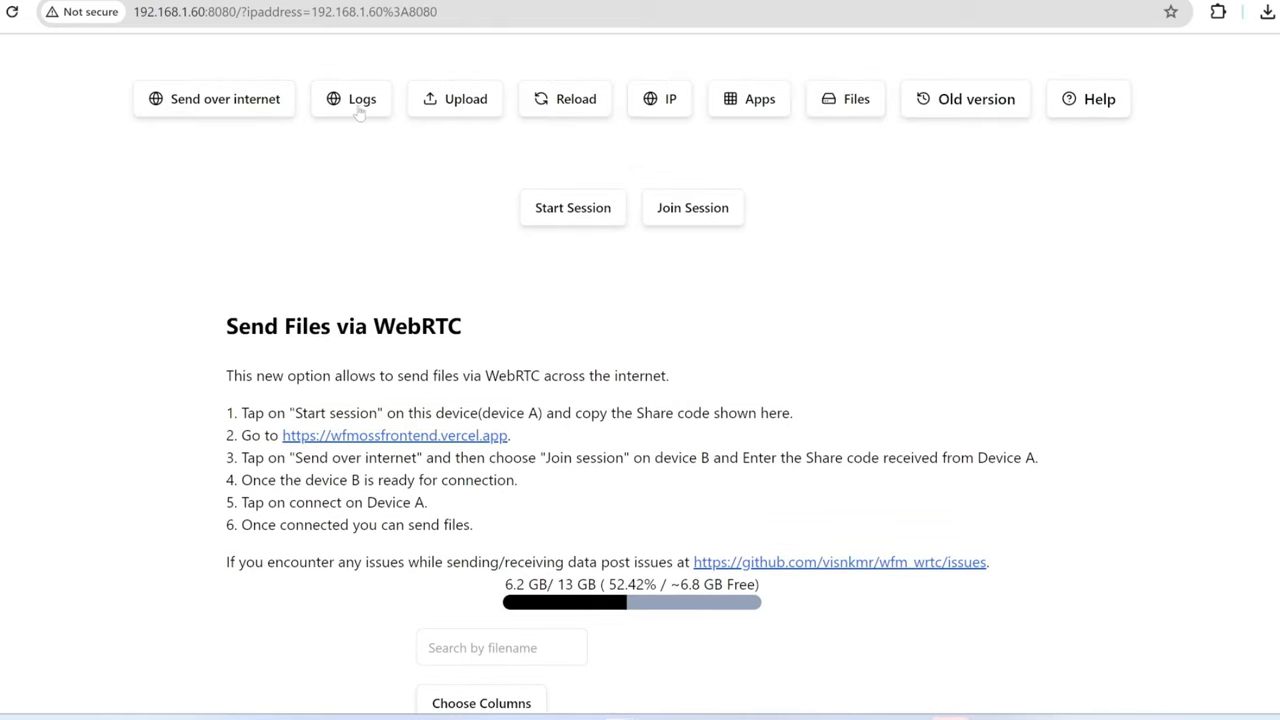
left_click(454, 98)
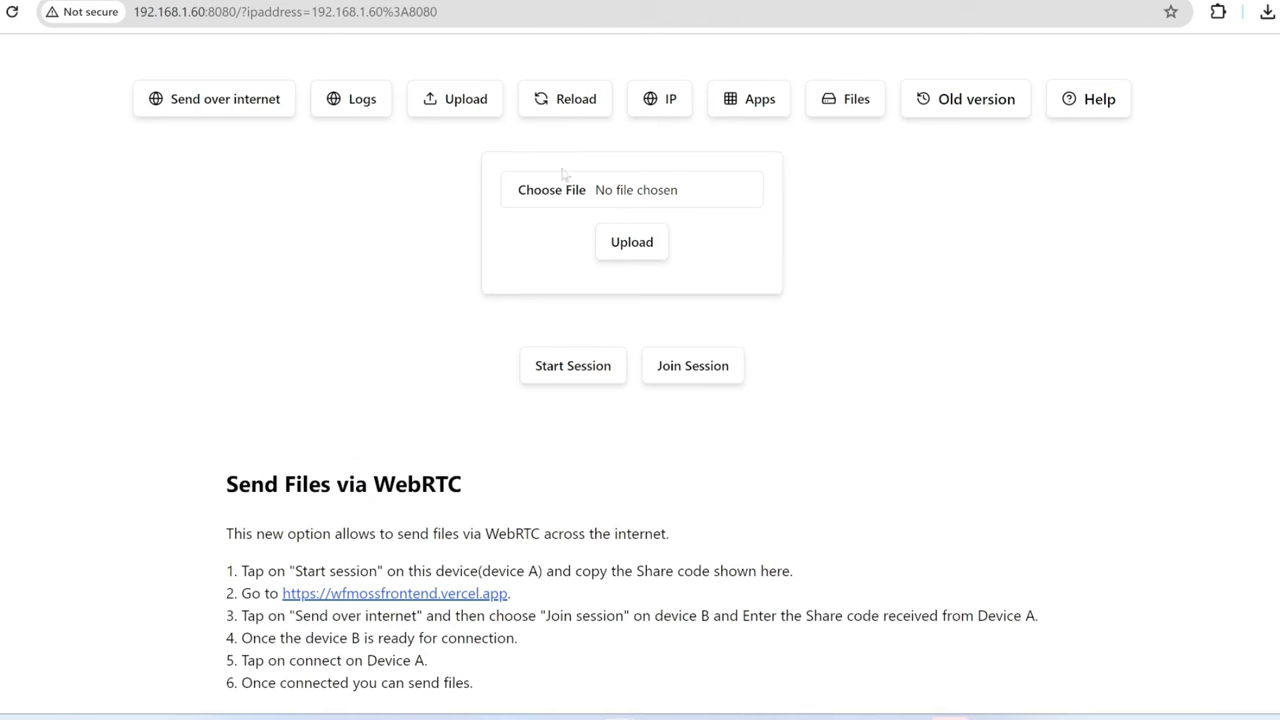
left_click(659, 98)
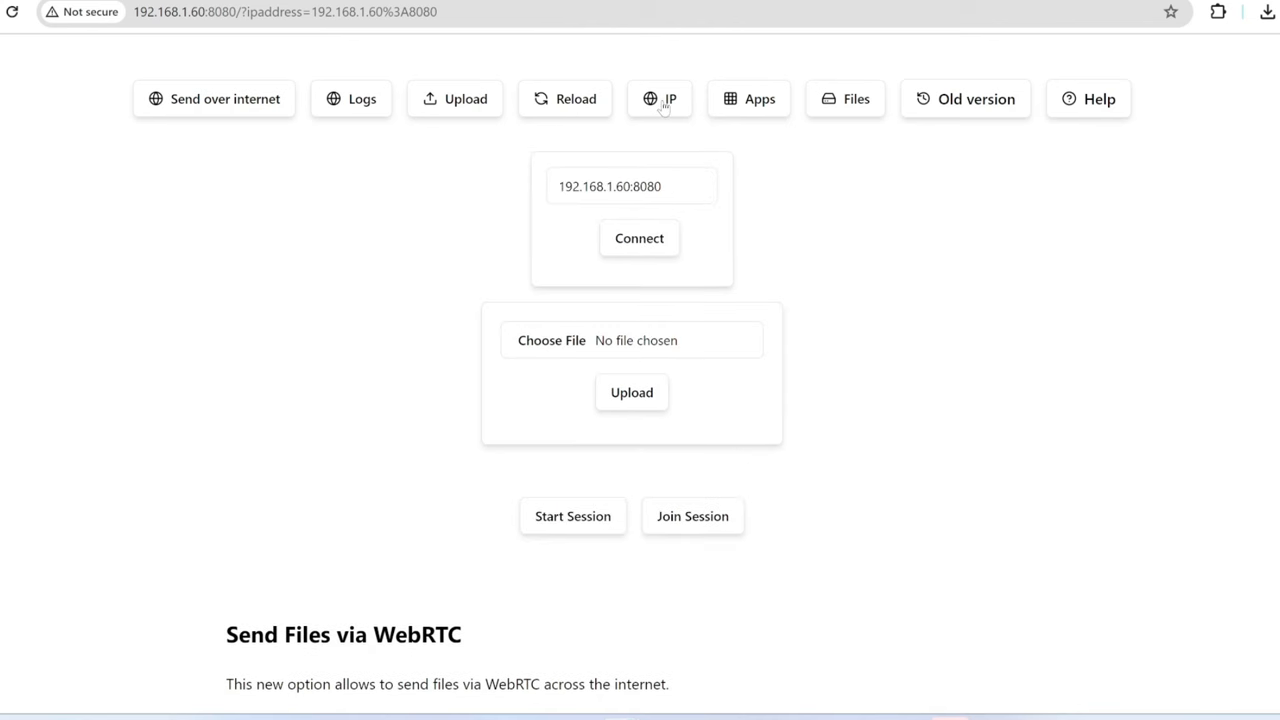
mouse_move(660, 392)
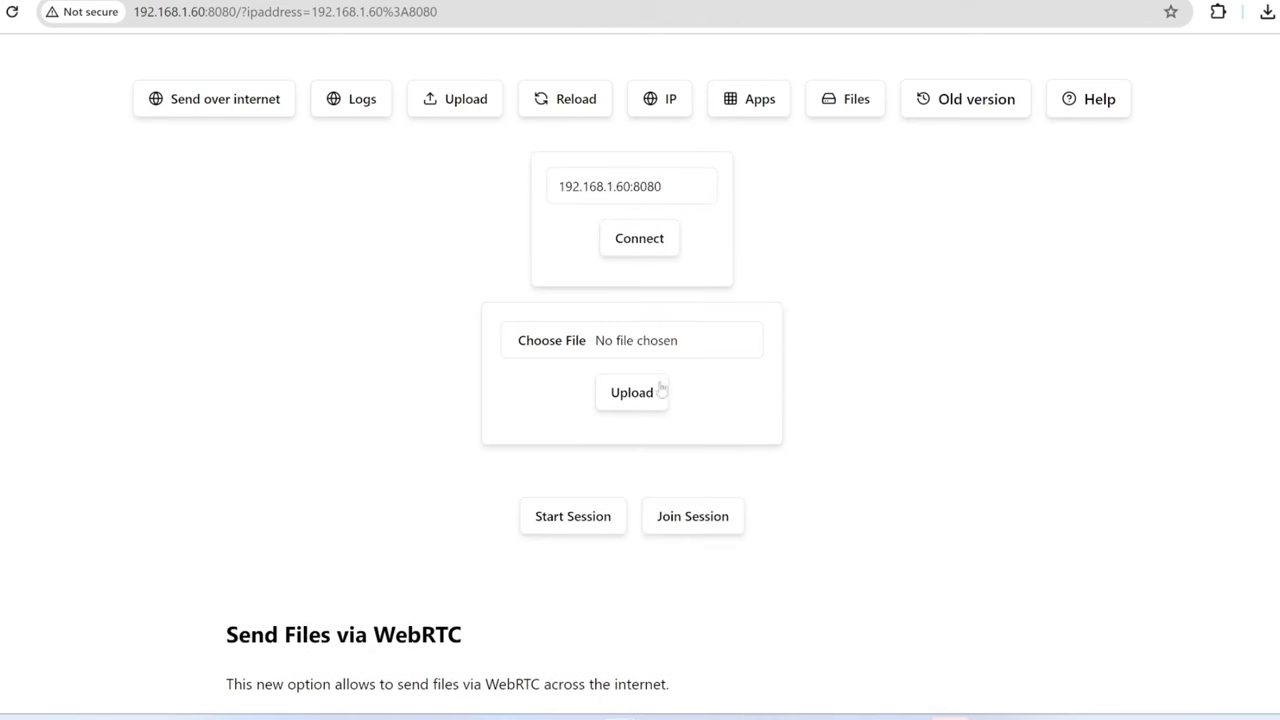
mouse_move(680, 115)
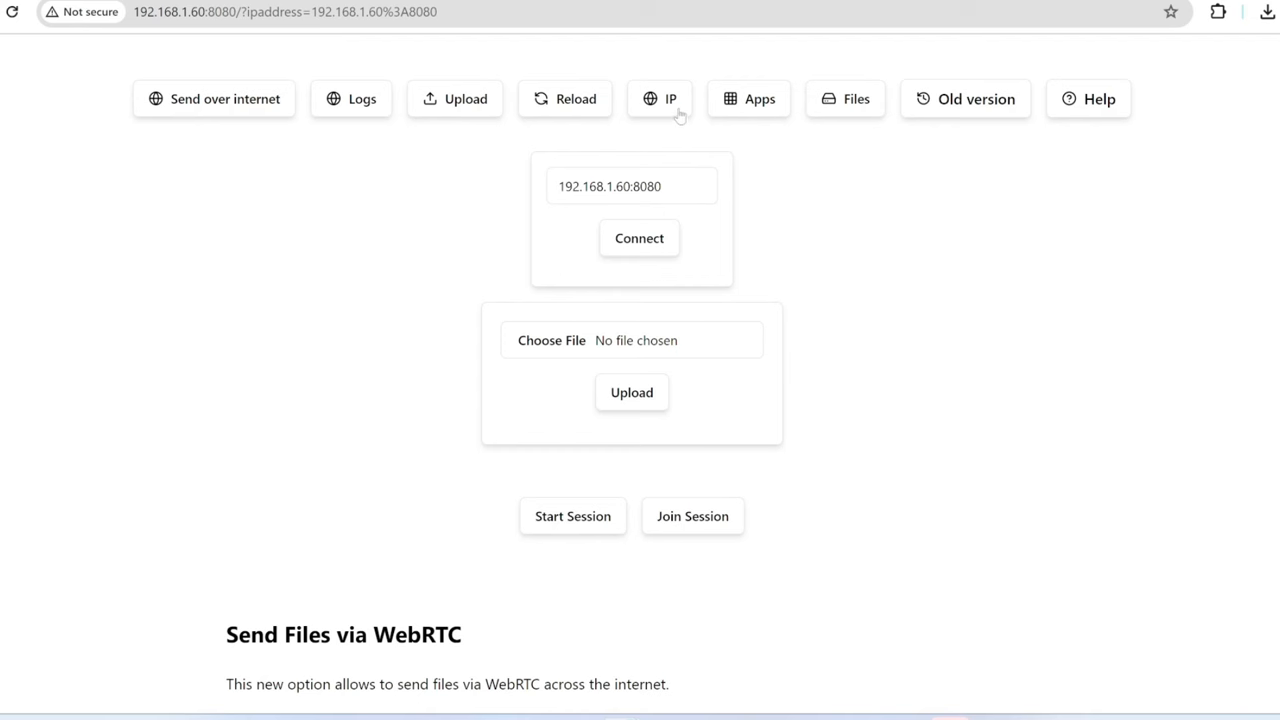
mouse_move(759, 107)
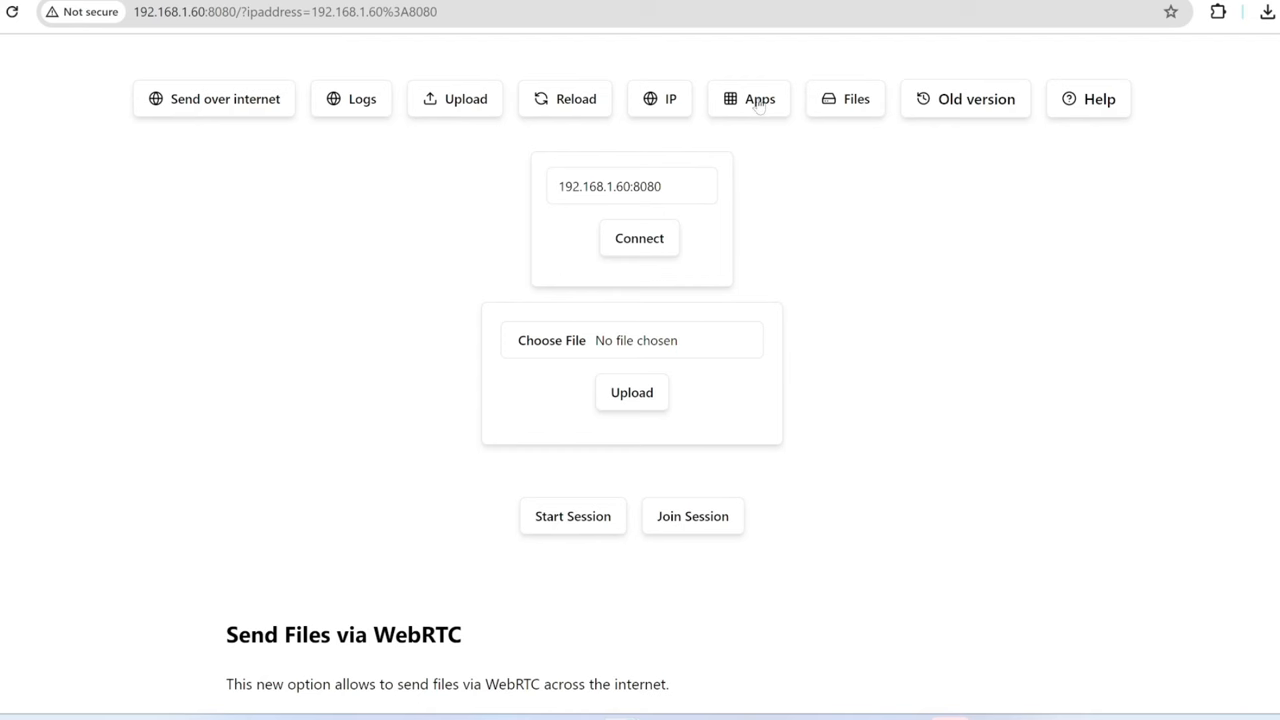
View the TV's installed Apps list, then switch back to the Files folder listing
left_click(748, 98)
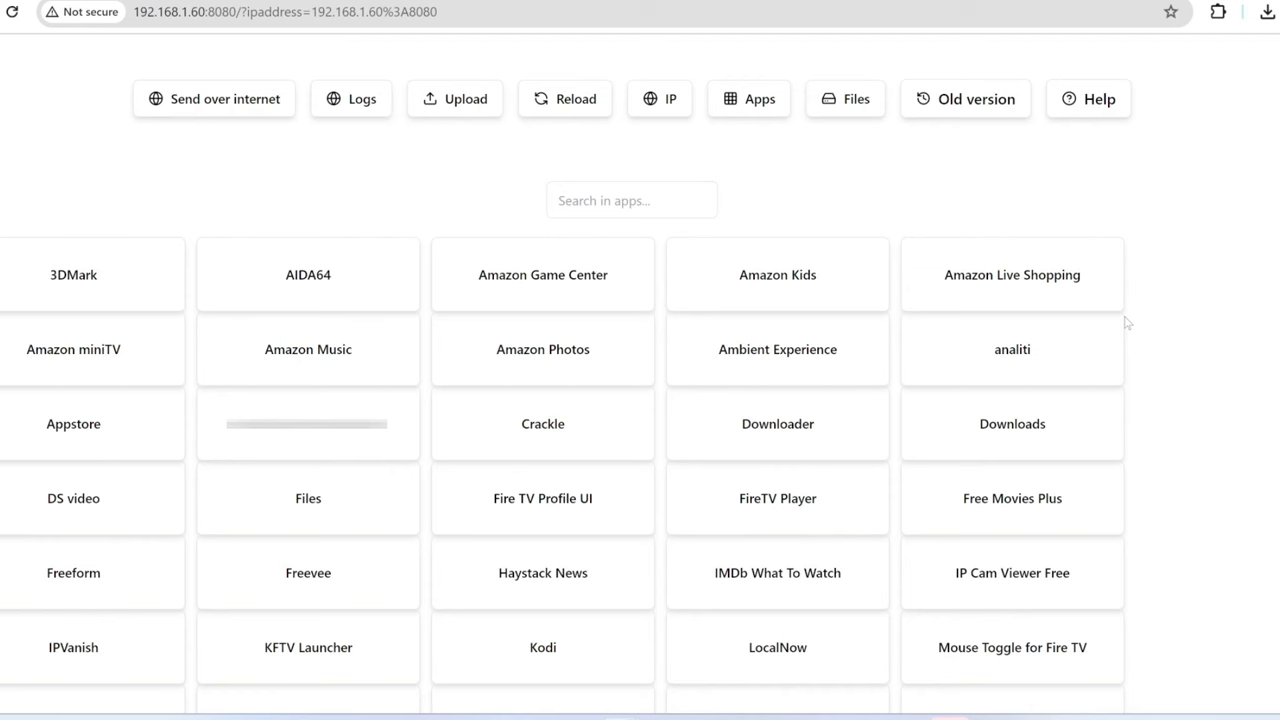
mouse_move(855, 161)
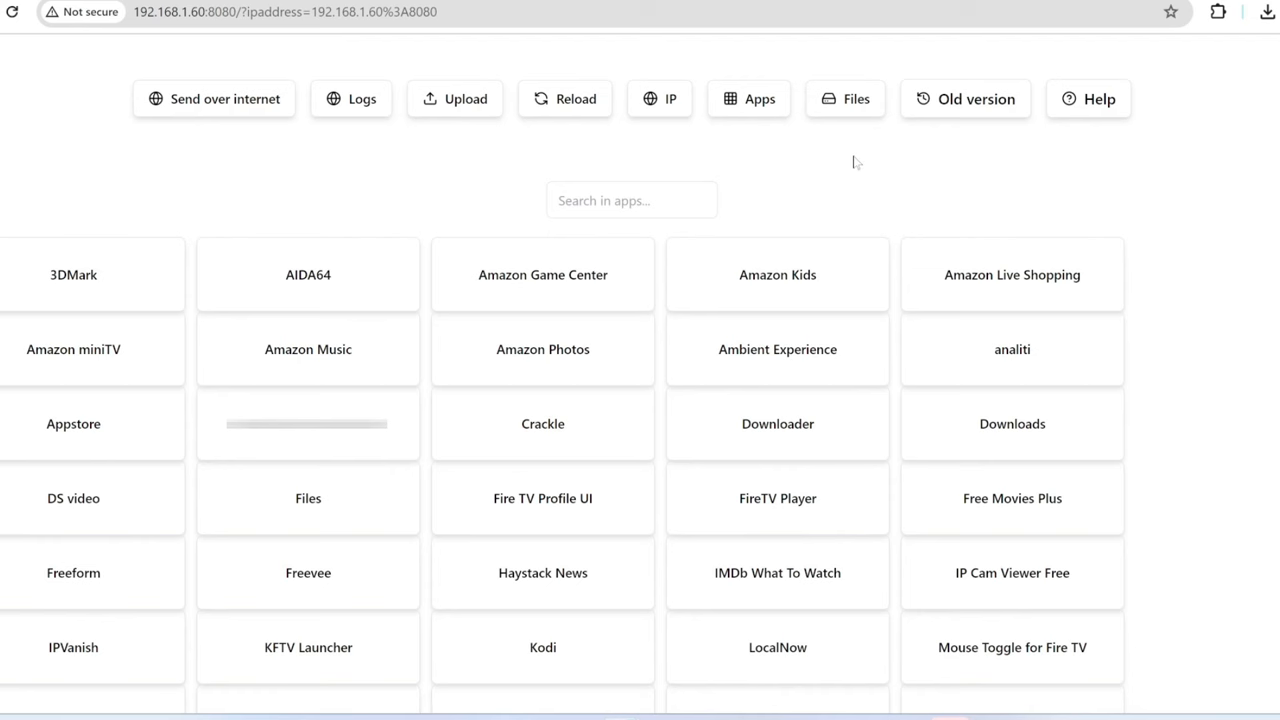
left_click(845, 98)
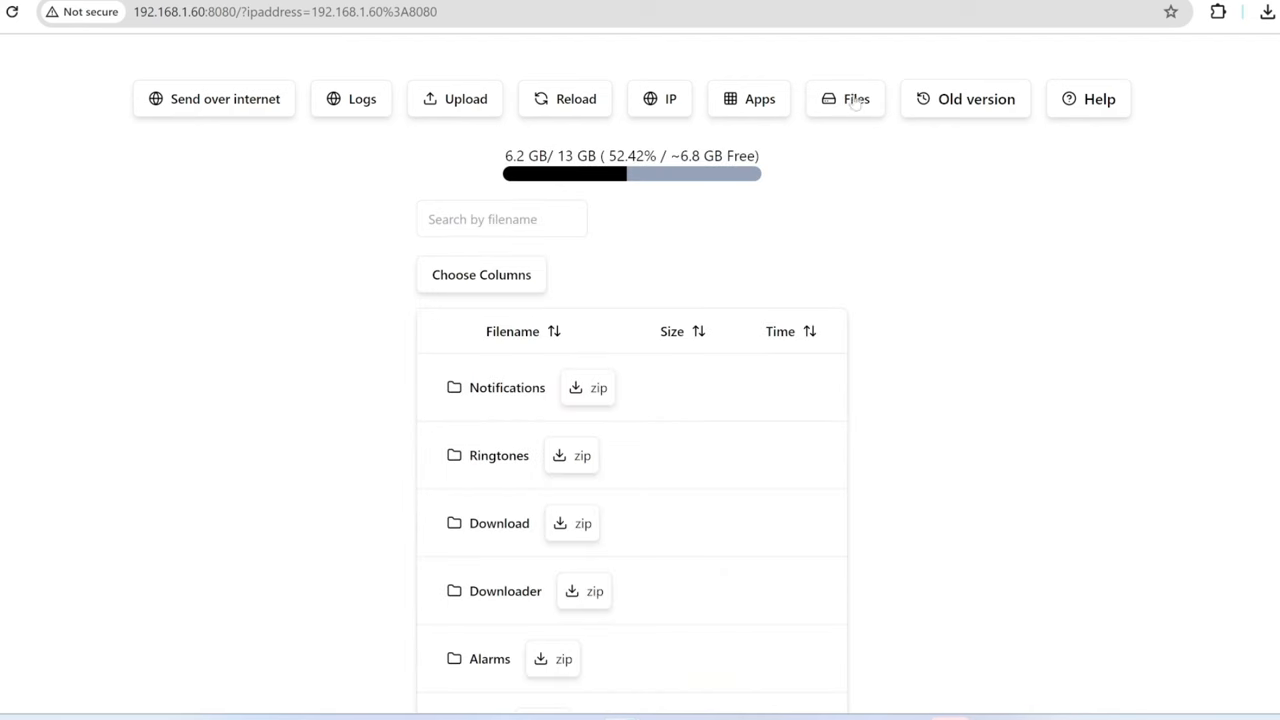
mouse_move(935, 365)
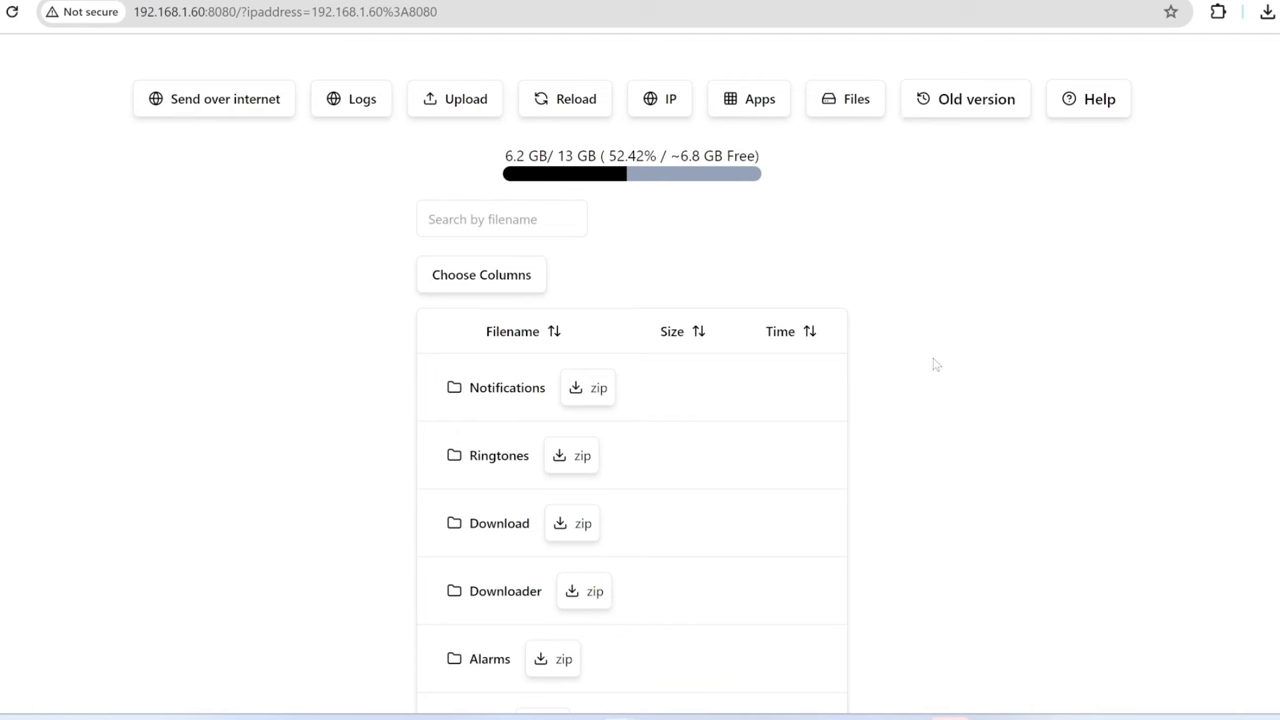
mouse_move(459, 109)
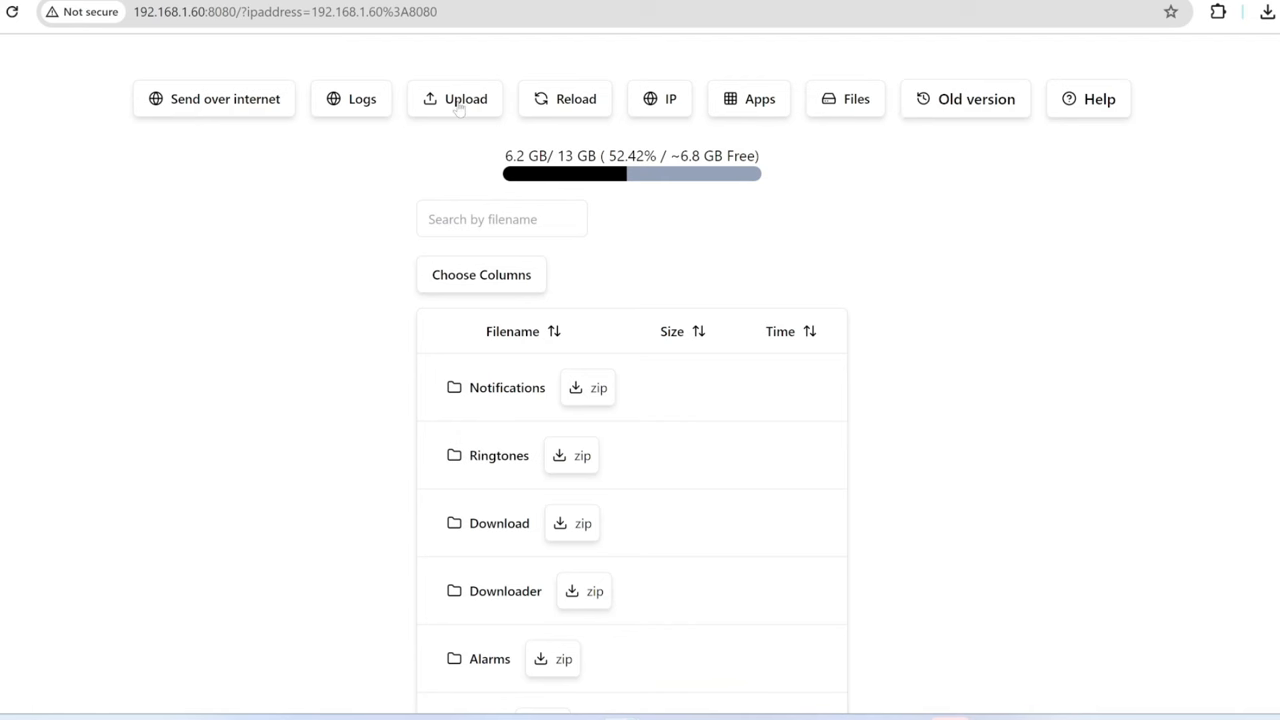
Upload the Secret Firstick Menus video from the PC through the web upload form
left_click(454, 98)
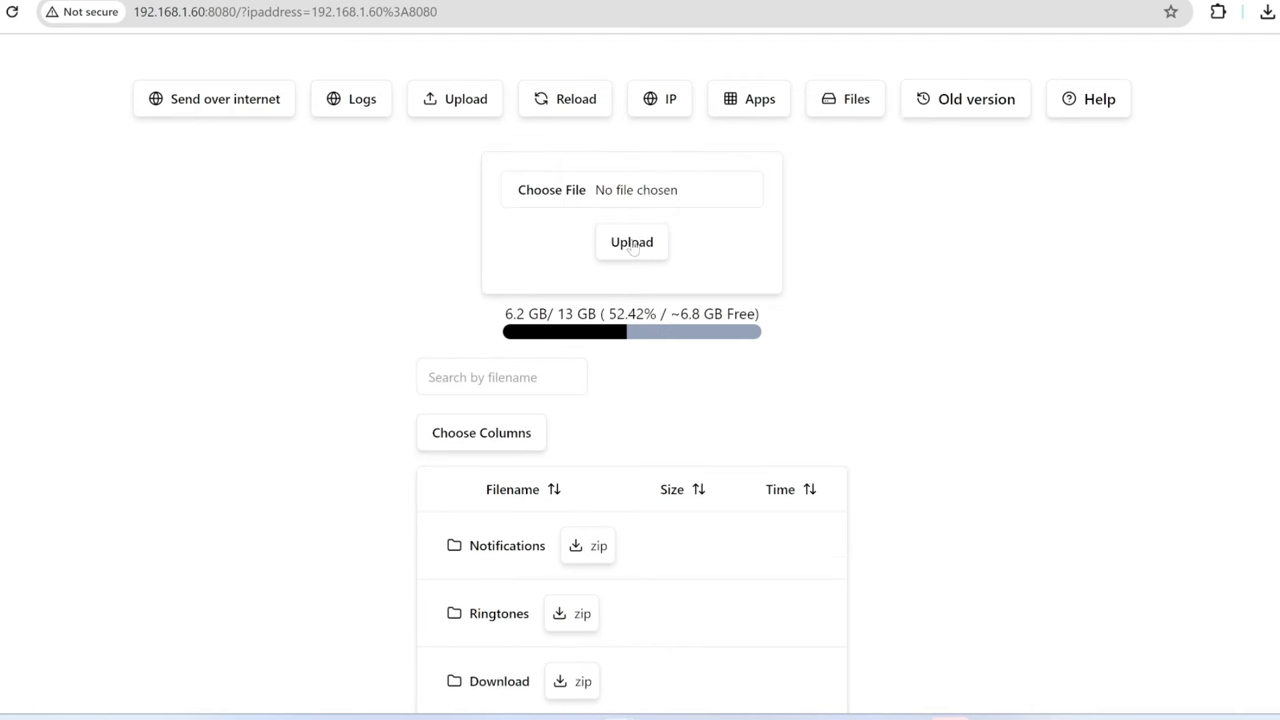
left_click(551, 189)
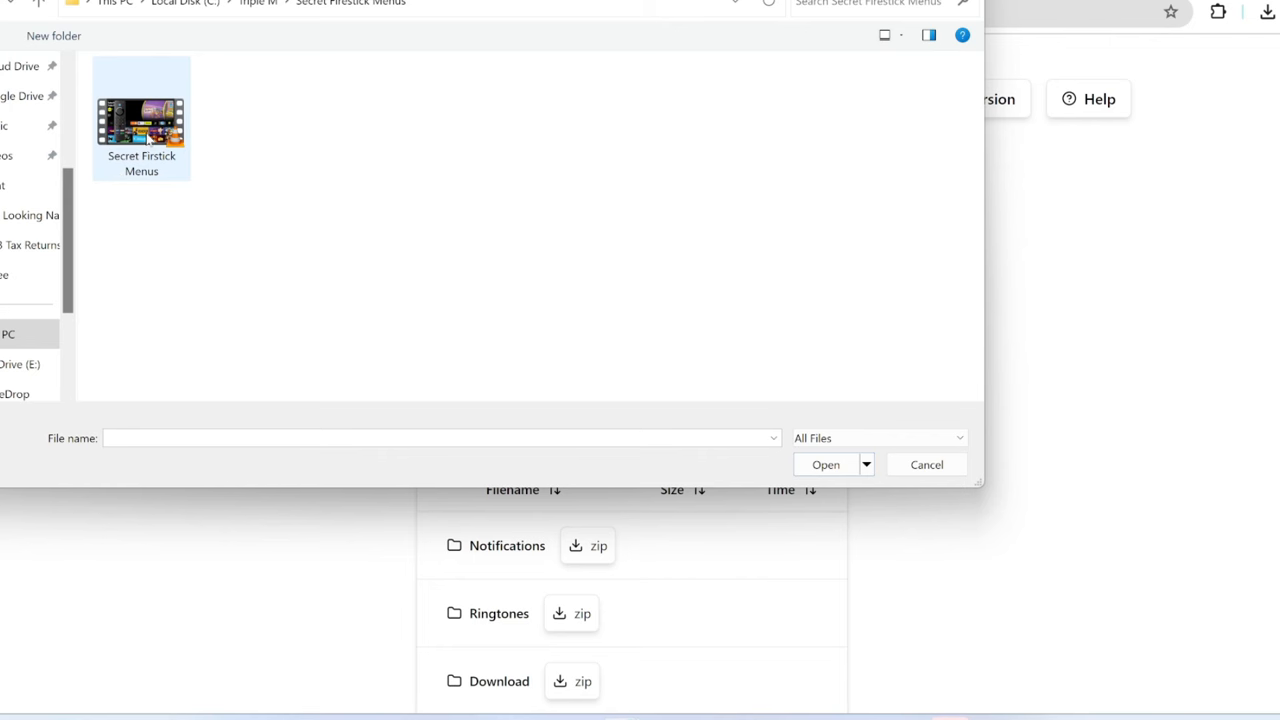
left_click(141, 117)
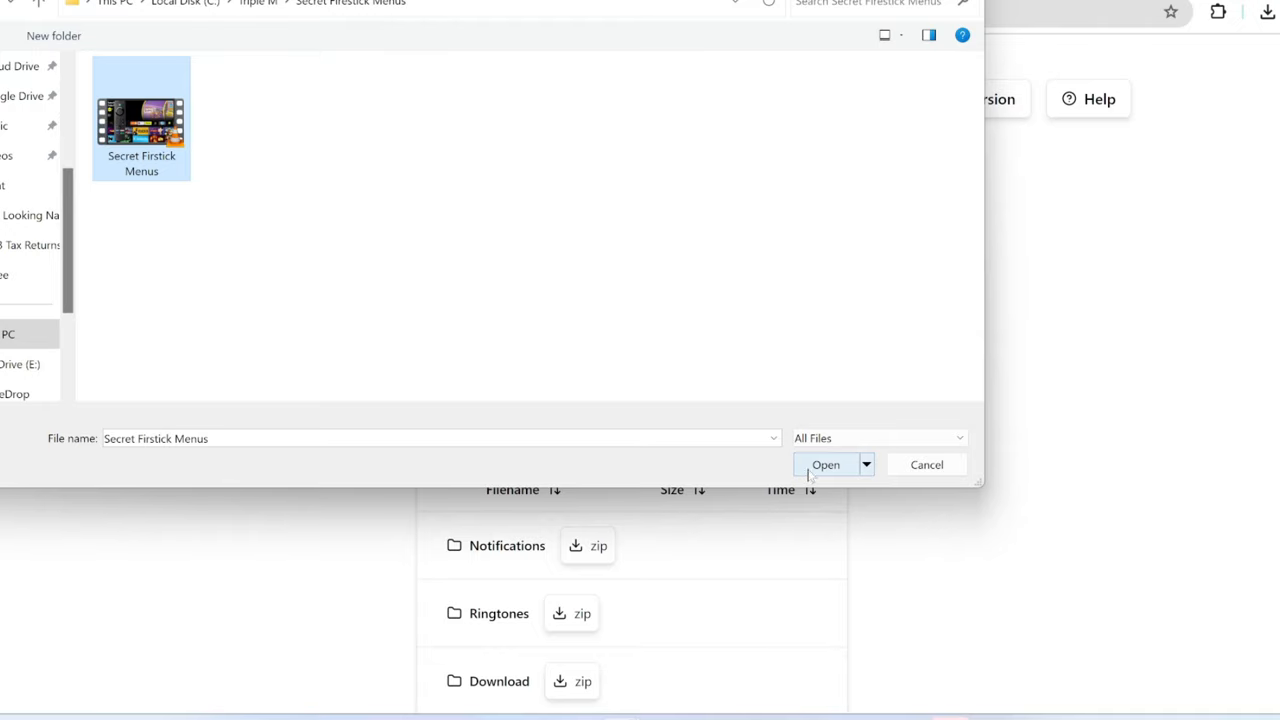
left_click(825, 464)
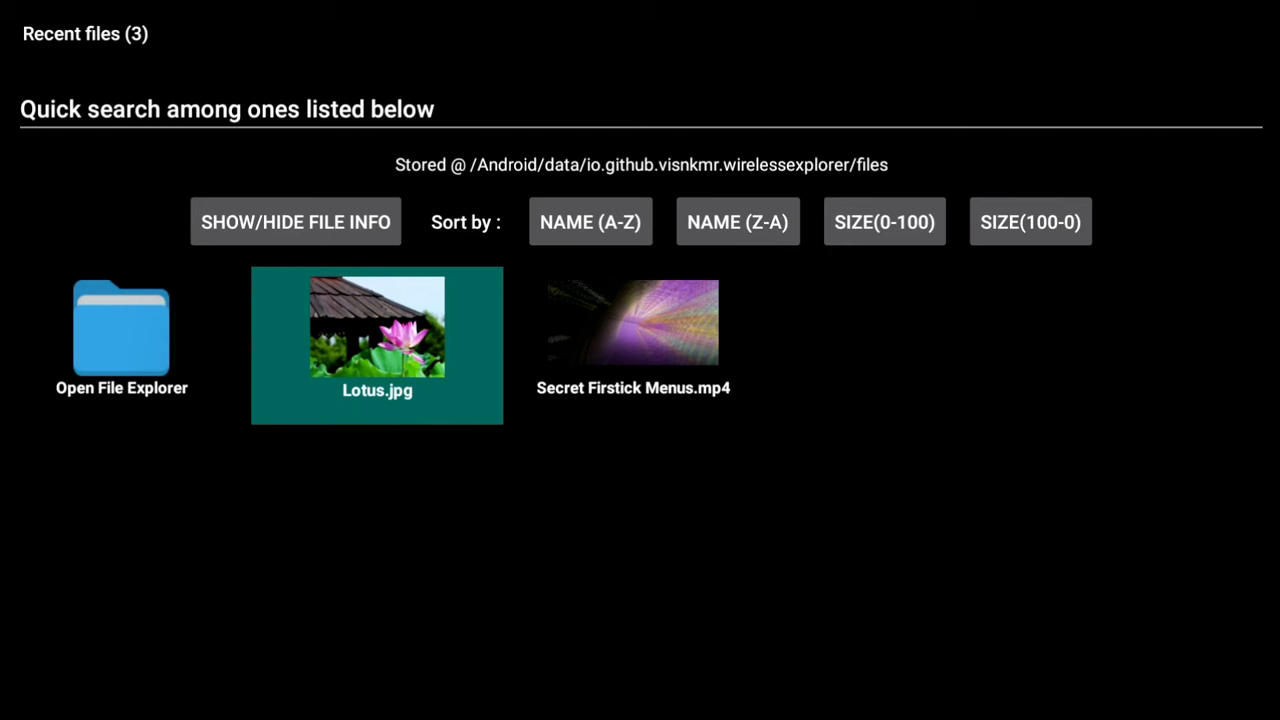
Bring up the action list for Secret Firstick Menus.mp4 in the TV's recent files
left_click(633, 345)
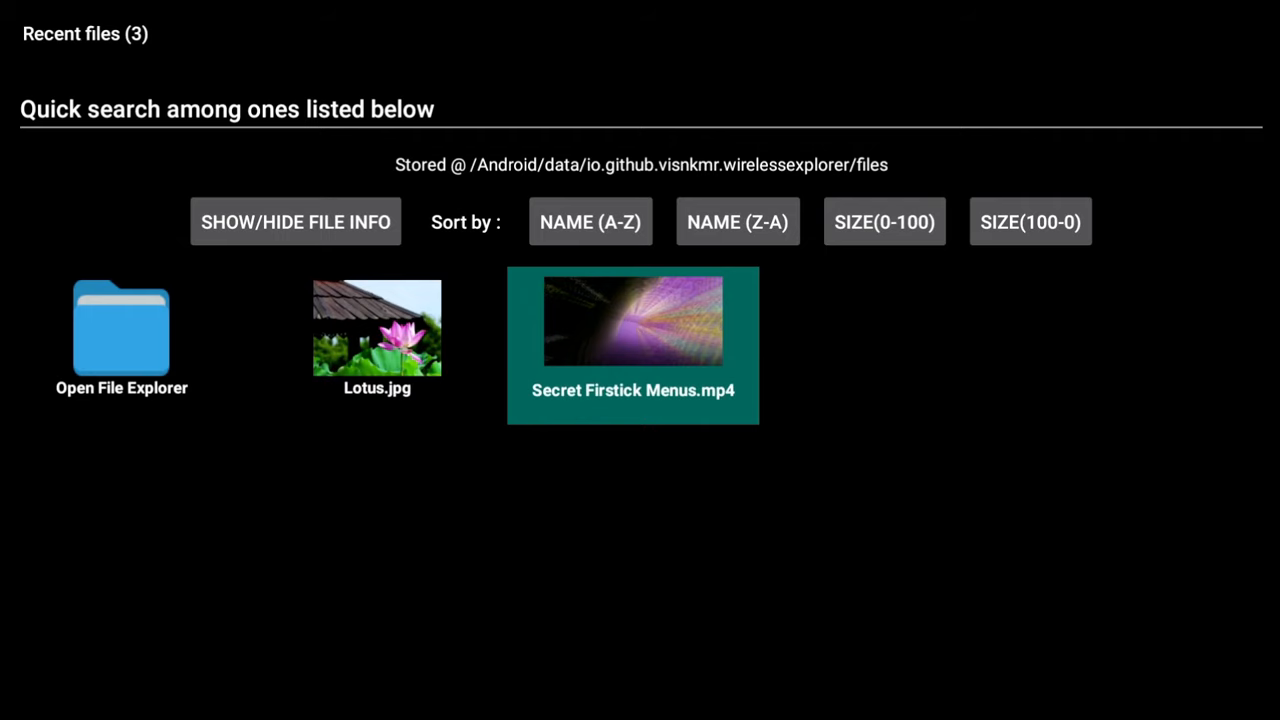
left_click(632, 320)
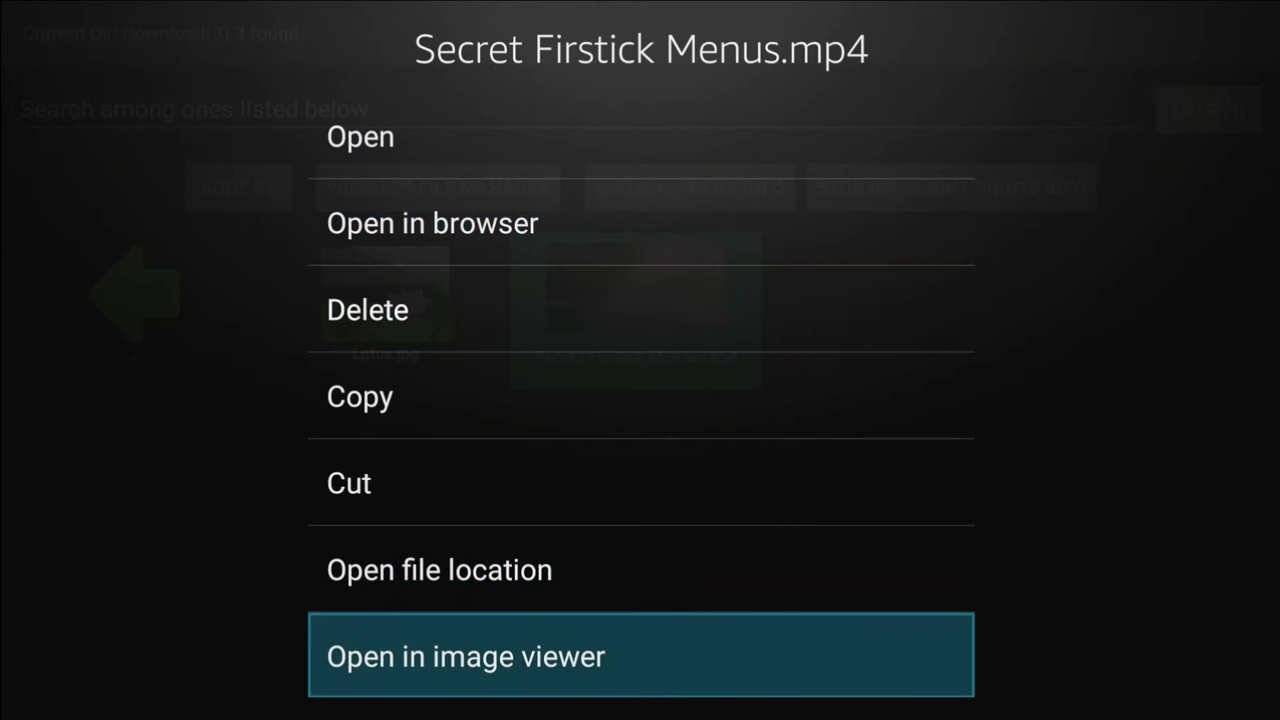
Copy Secret Firestick Menus.mp4 from Download, navigate to the root's DCIM folder and paste it there
key("Escape")
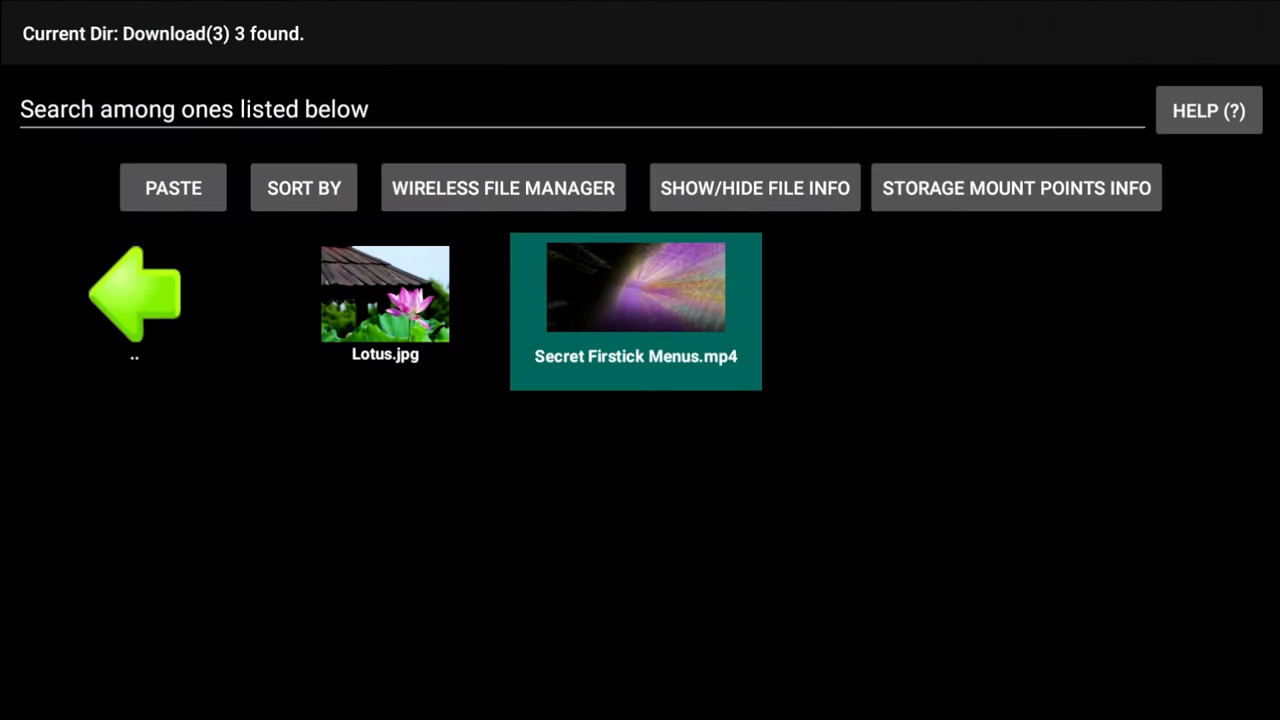
left_click(134, 293)
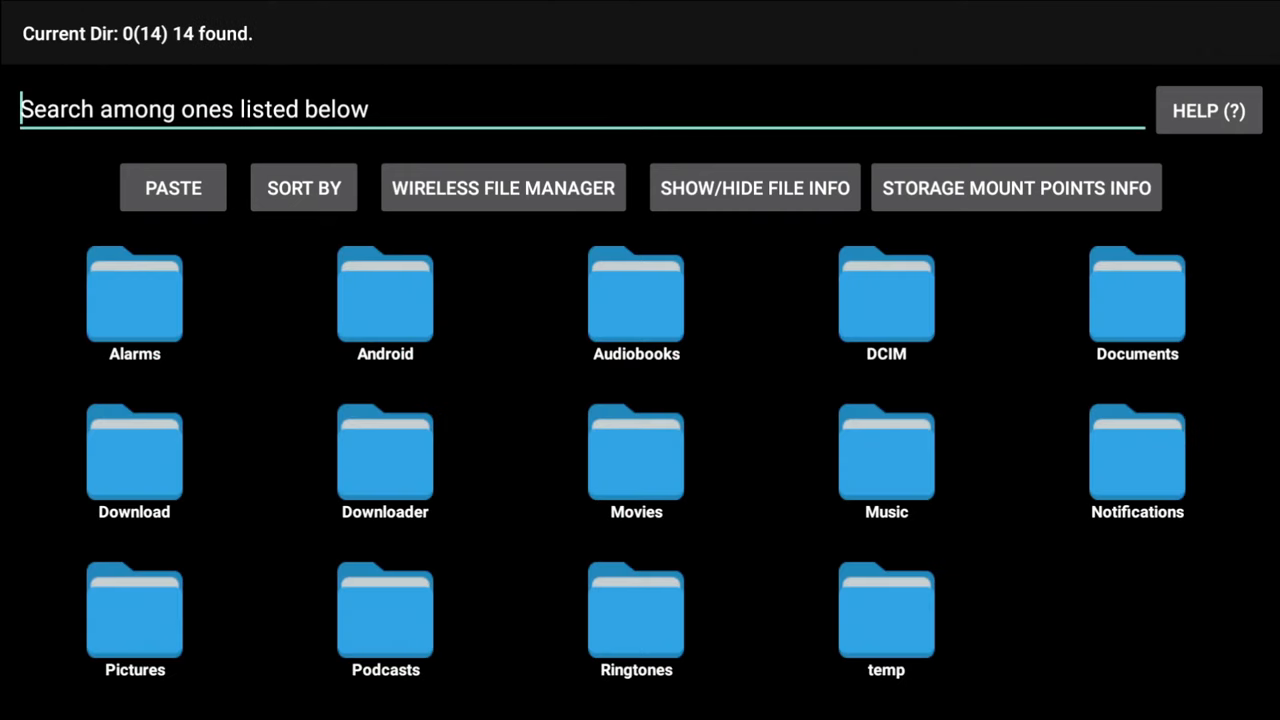
left_click(636, 455)
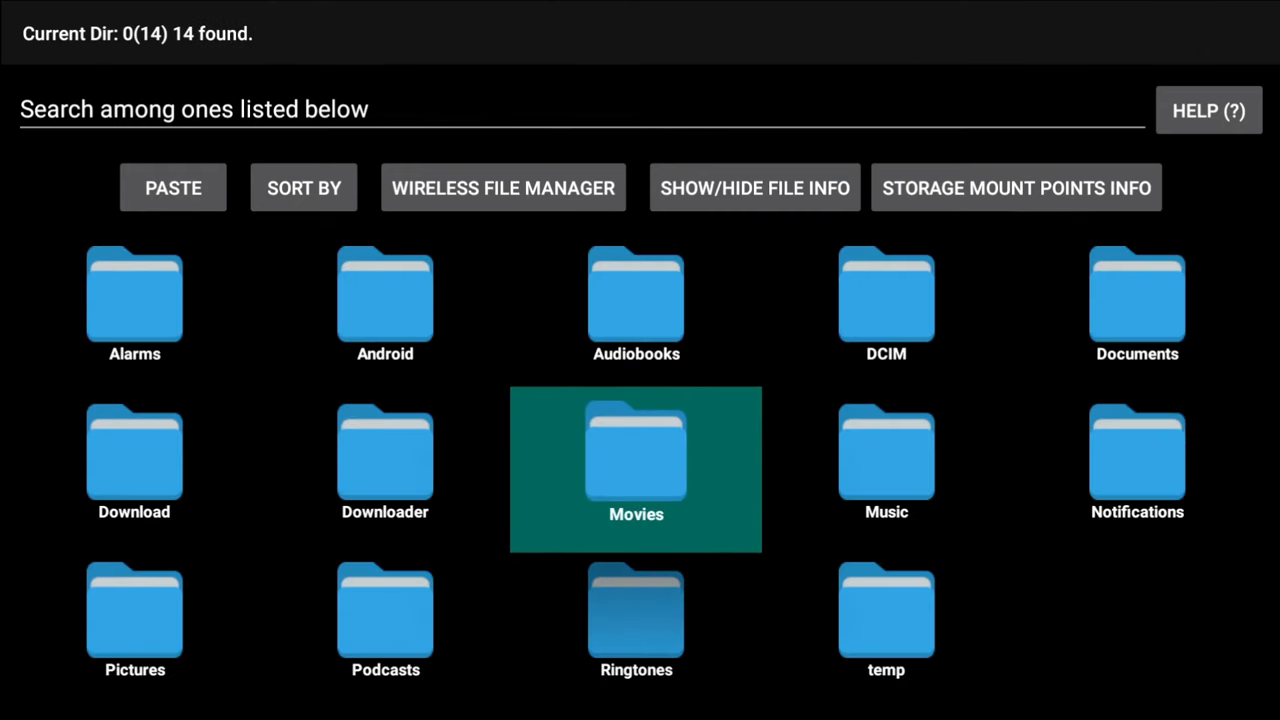
left_click(886, 295)
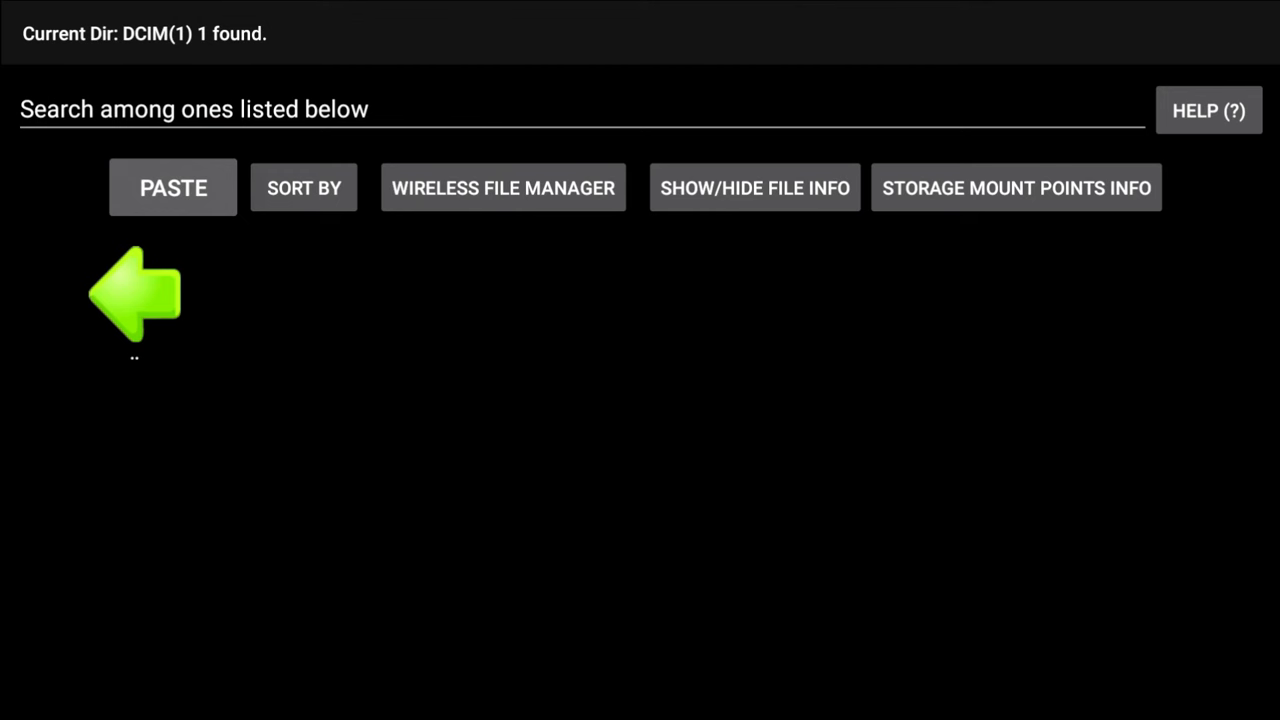
left_click(173, 187)
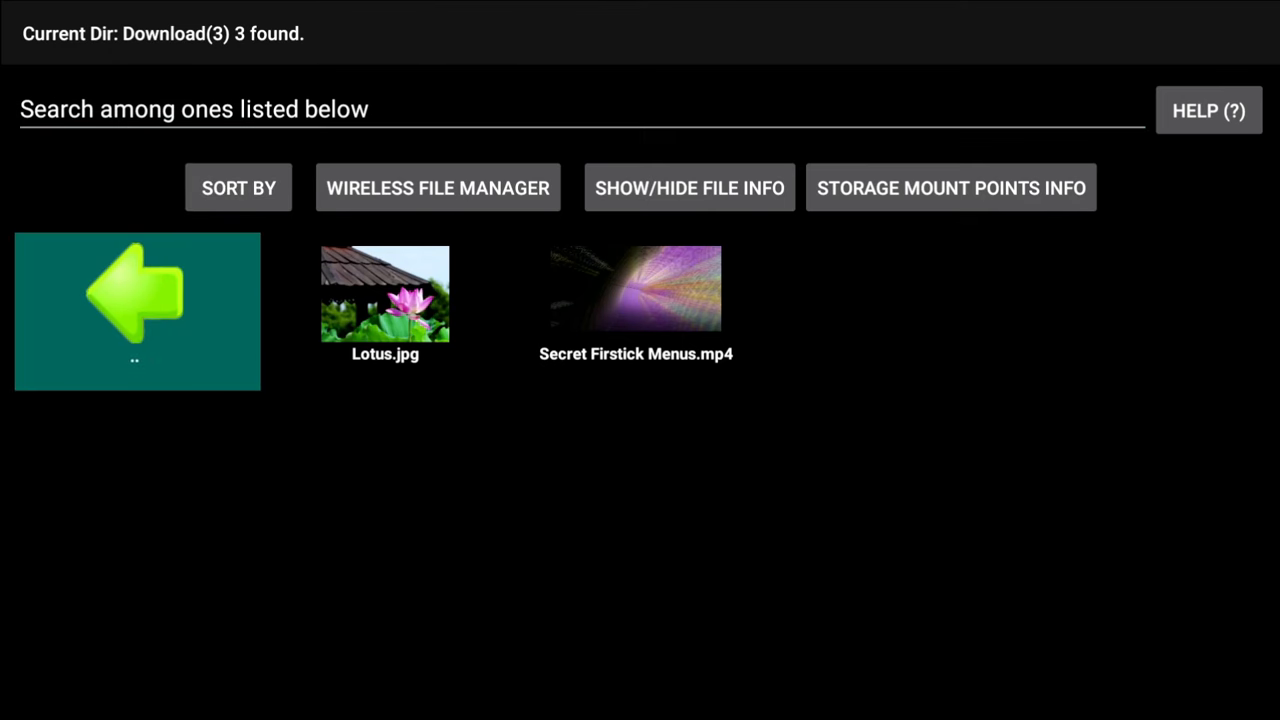
Subscribe to the Triple M YouTube channel from its channel page
left_click(137, 290)
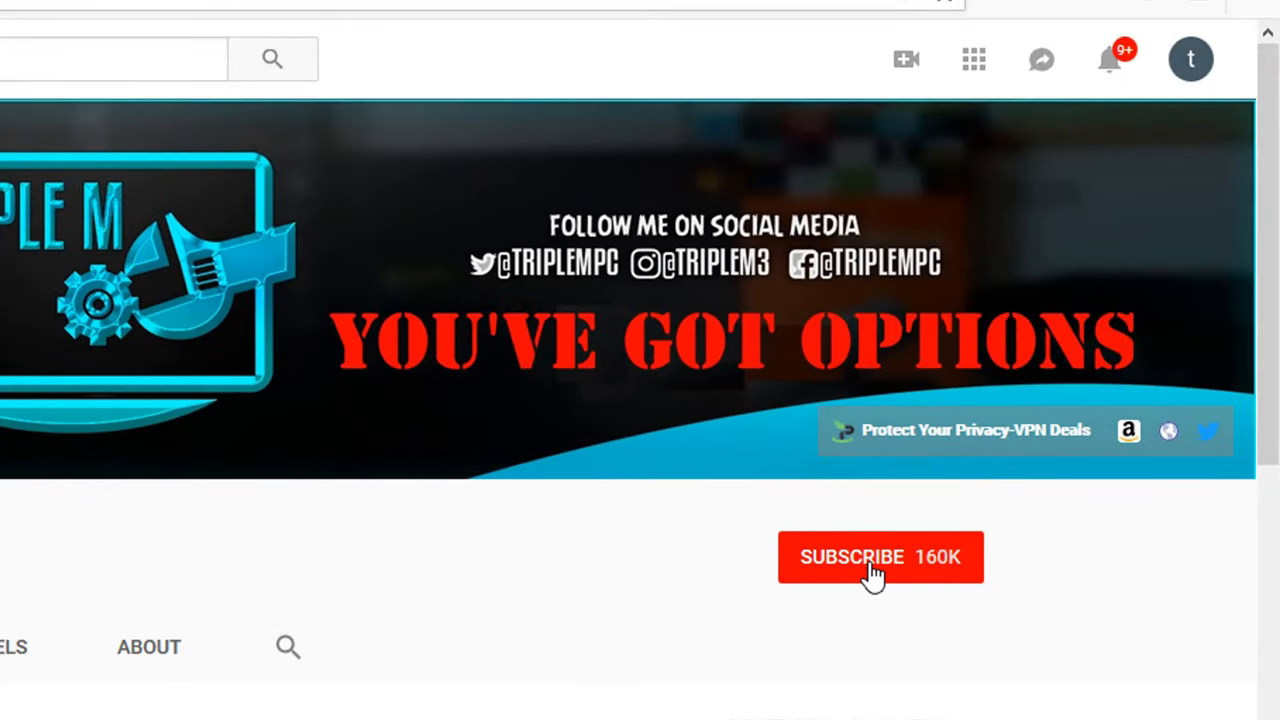
left_click(851, 557)
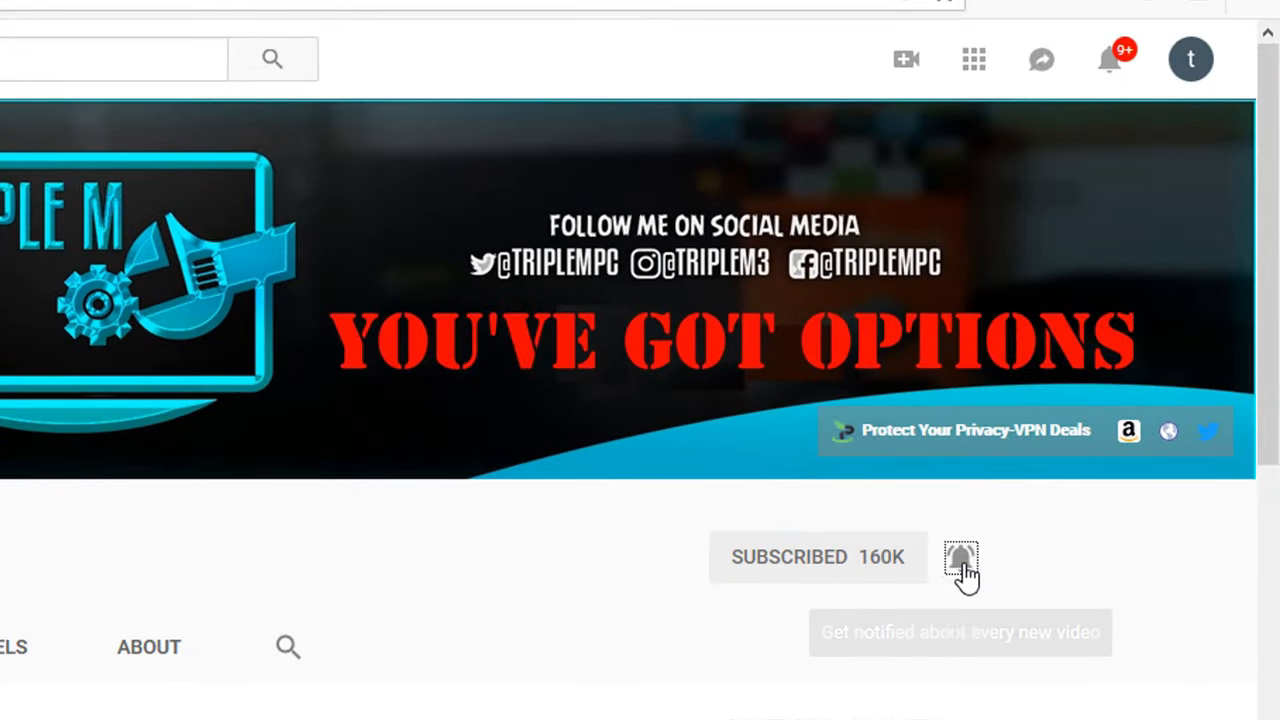